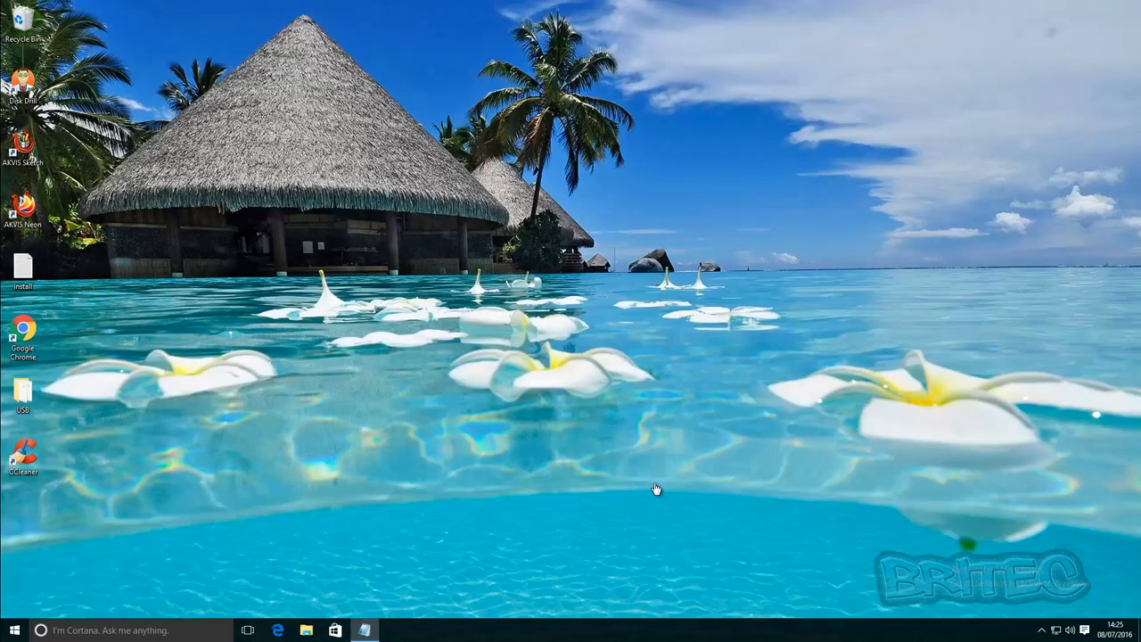
{"action": "mouse_move", "coordinate": [622, 374]}
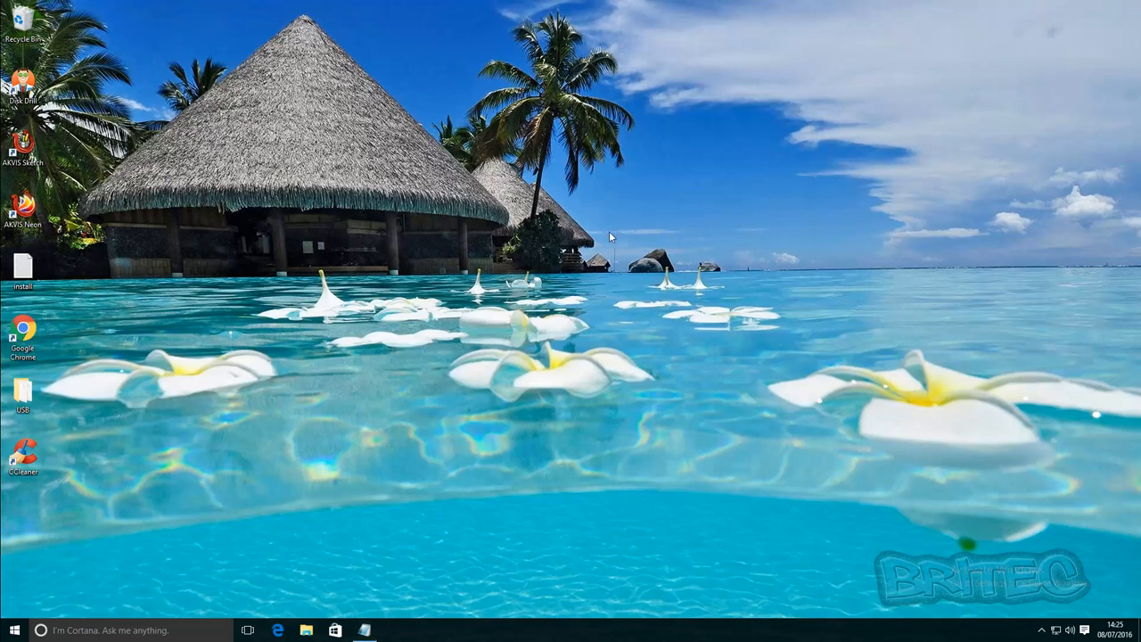
{"action": "mouse_move", "coordinate": [546, 321]}
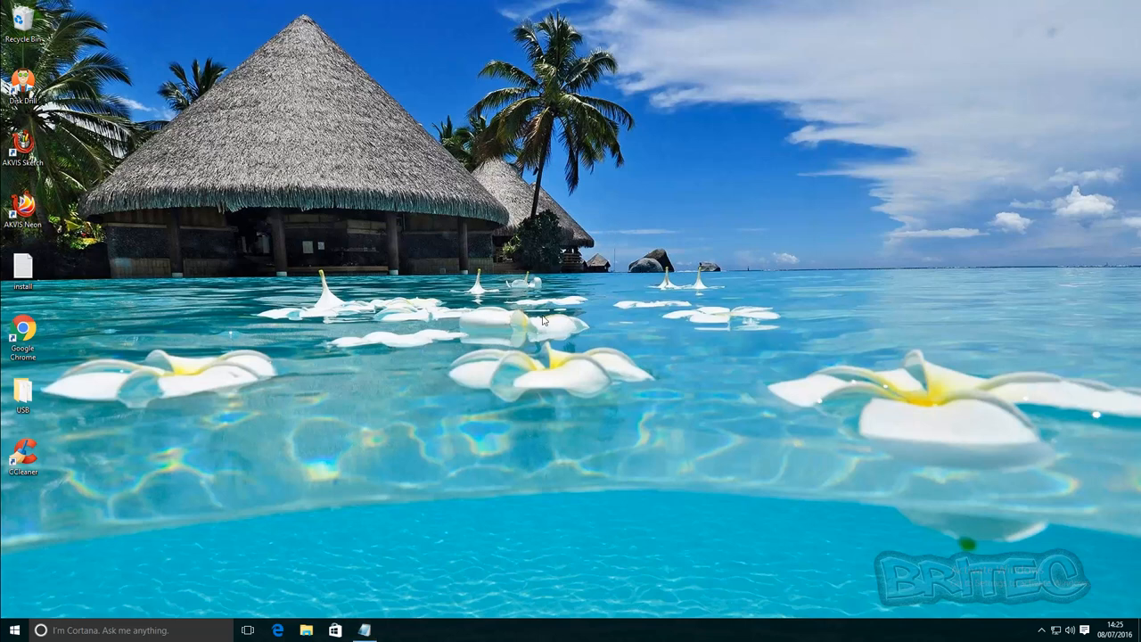
{"action": "mouse_move", "coordinate": [419, 375]}
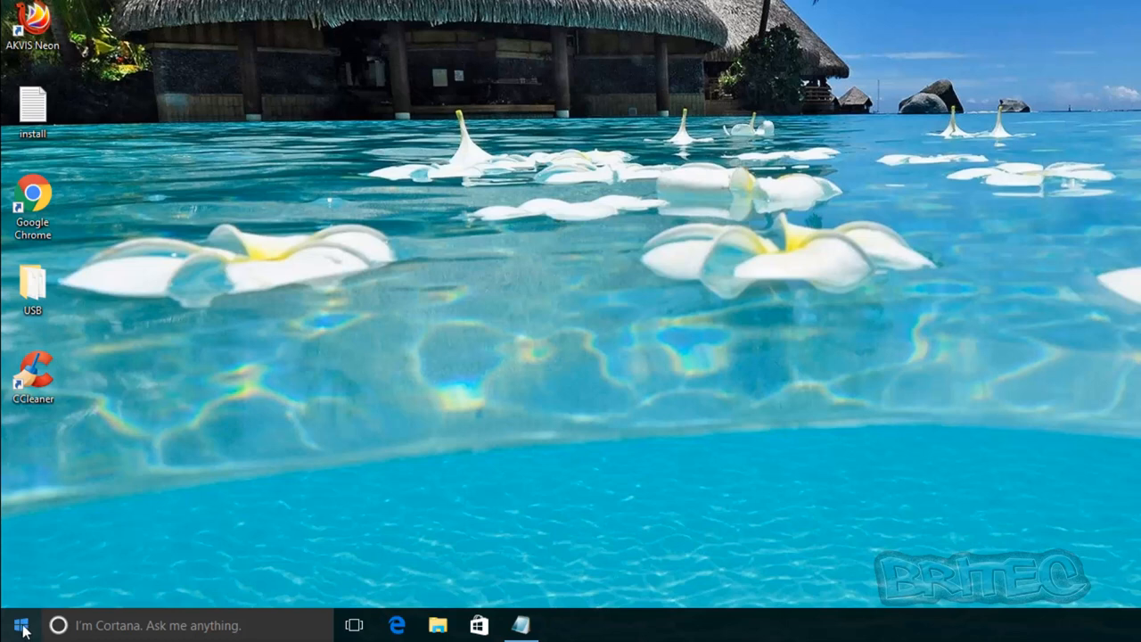
Step: Launch Command Prompt (Admin) from the Start menu, approve UAC, and run powershell inside it
{"action": "right_click", "coordinate": [12, 625]}
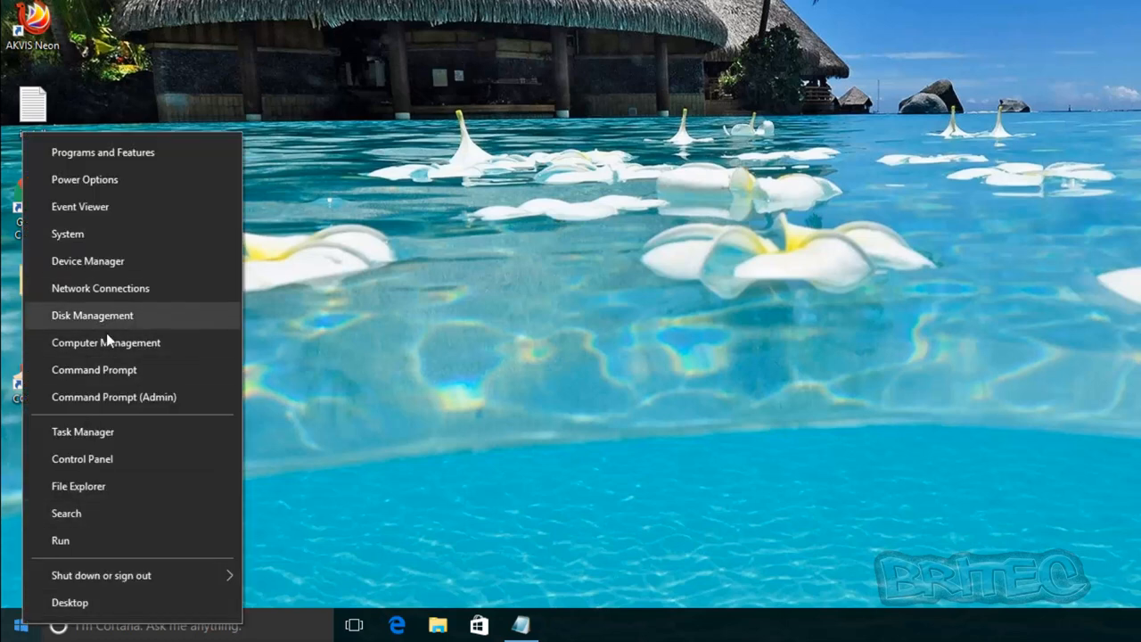
{"action": "mouse_move", "coordinate": [114, 396]}
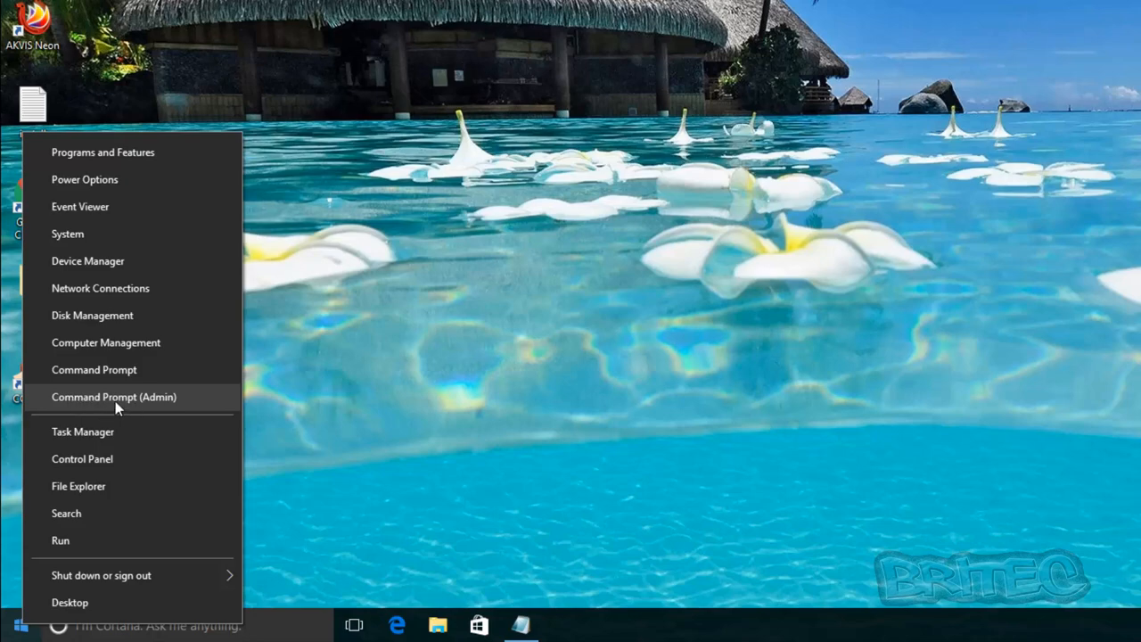
{"action": "left_click", "coordinate": [114, 396]}
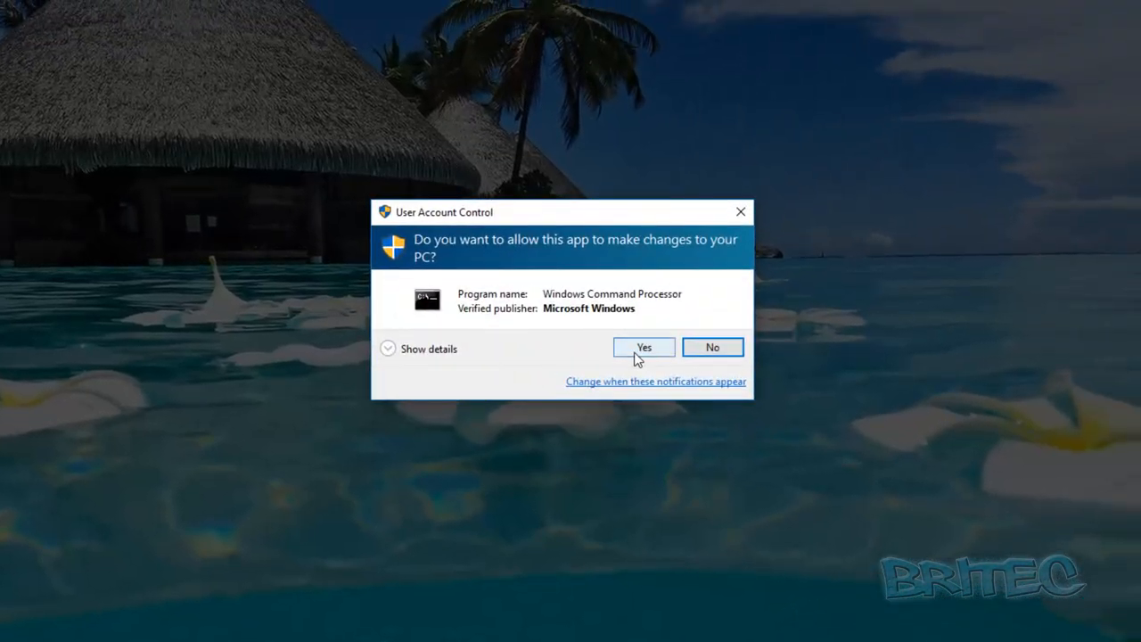
{"action": "left_click", "coordinate": [644, 346]}
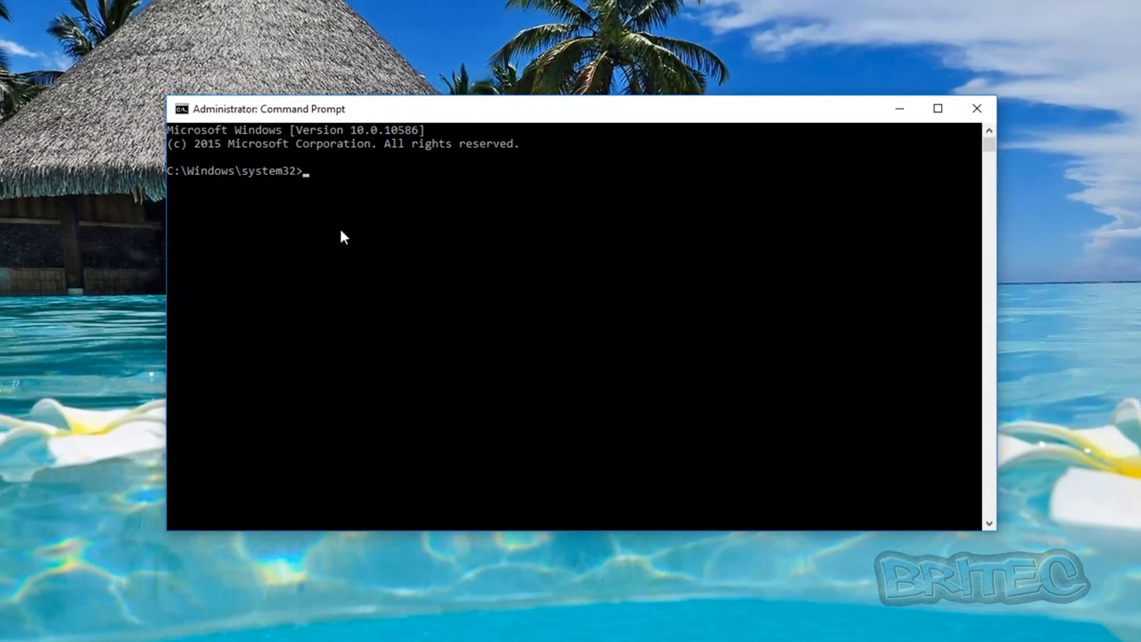
{"action": "type", "text": "powershe"}
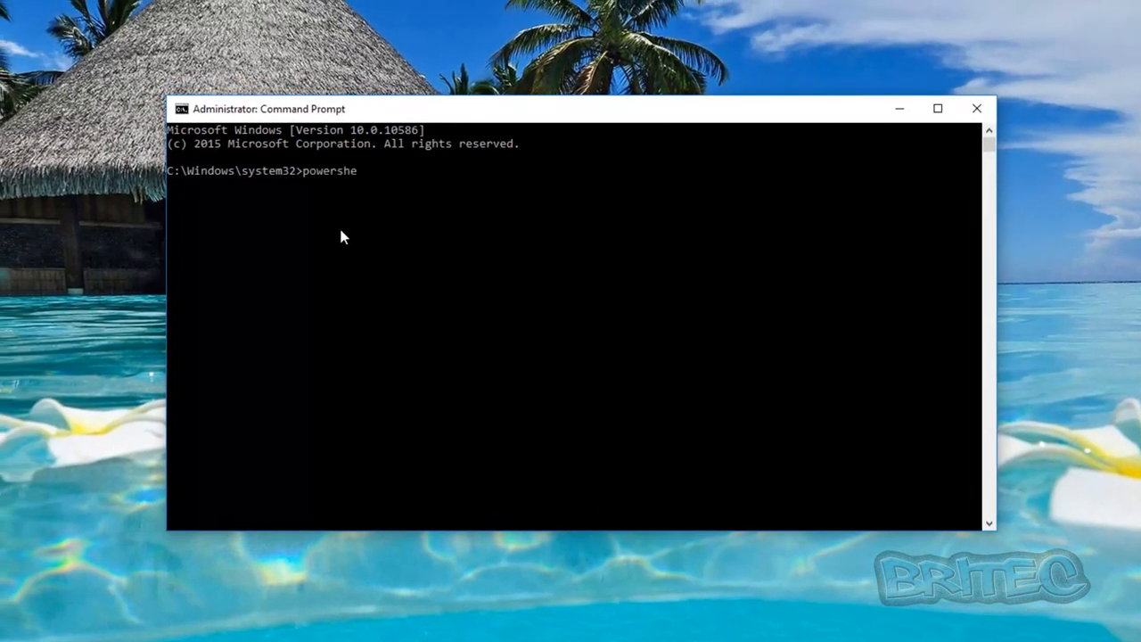
{"action": "key", "text": "Enter"}
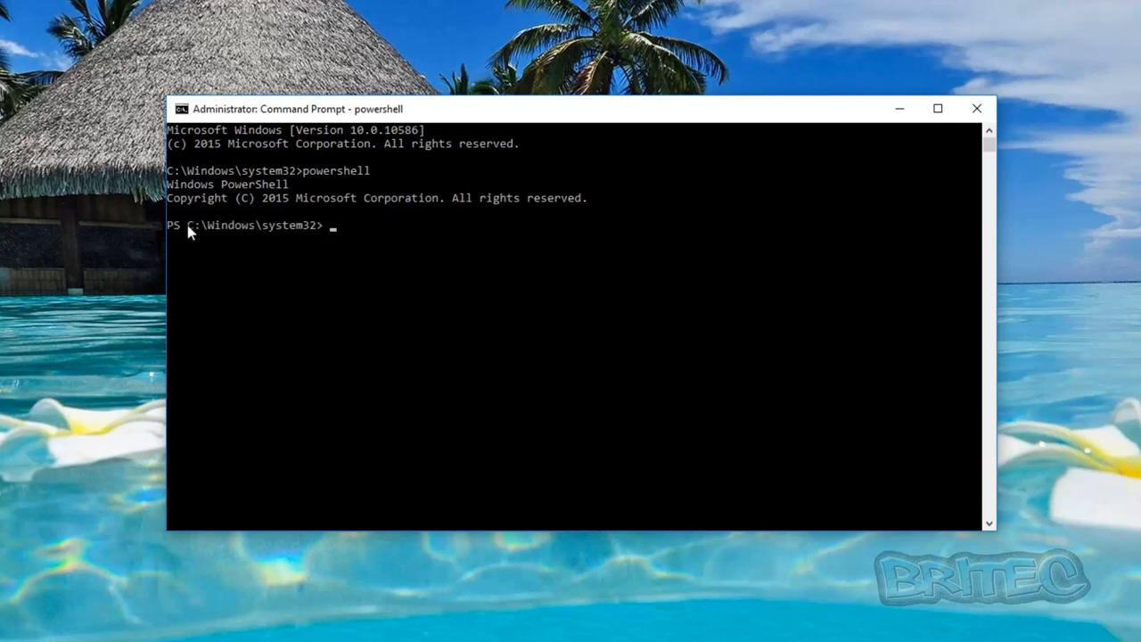
{"action": "mouse_move", "coordinate": [196, 241]}
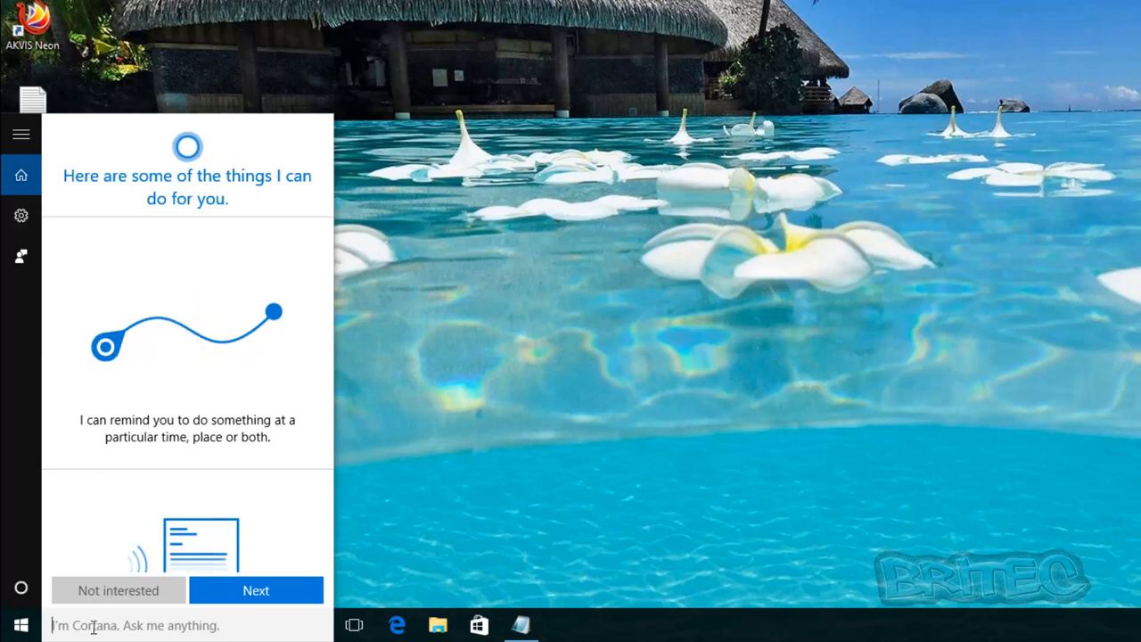
Step: Search Start for Windows PowerShell and run it as administrator, approving the UAC prompt
{"action": "type", "text": "powershell"}
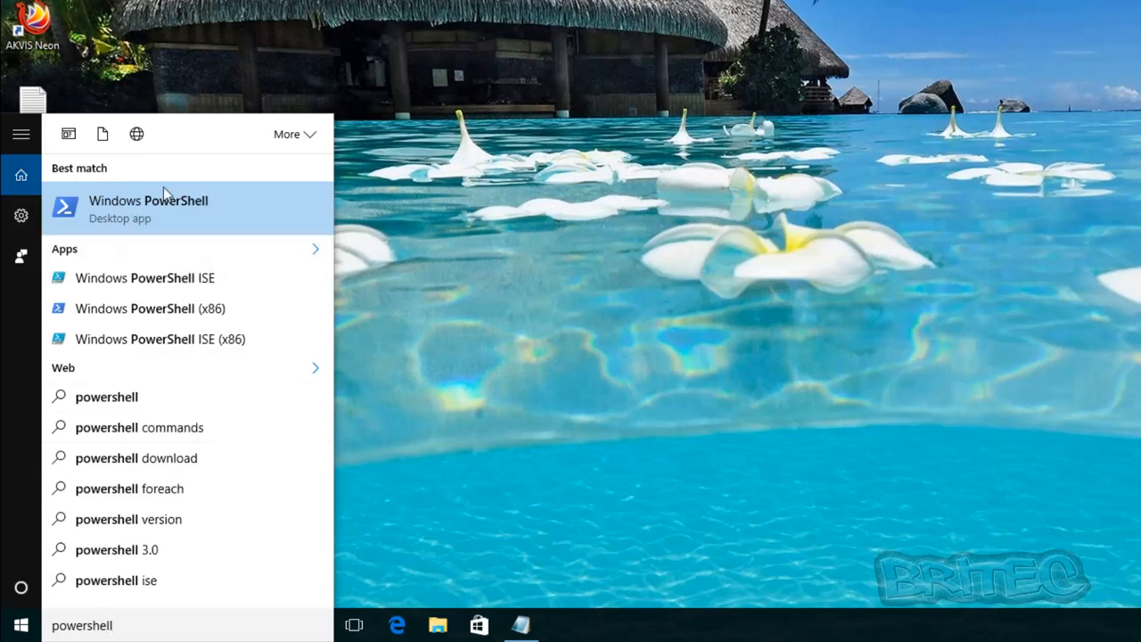
{"action": "right_click", "coordinate": [148, 207]}
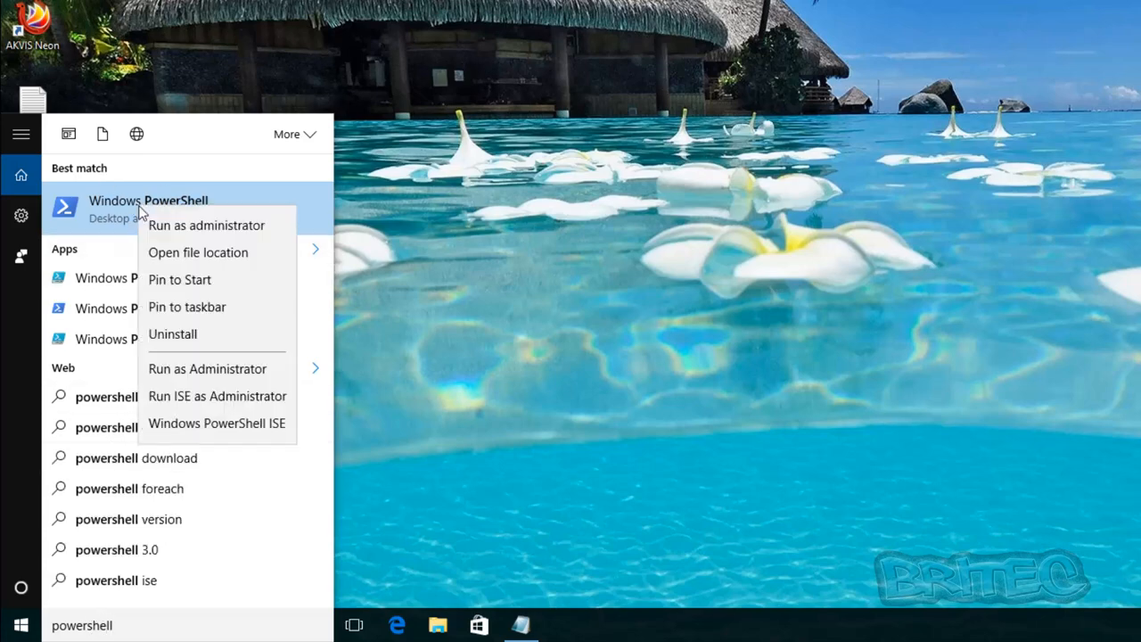
{"action": "left_click", "coordinate": [207, 224]}
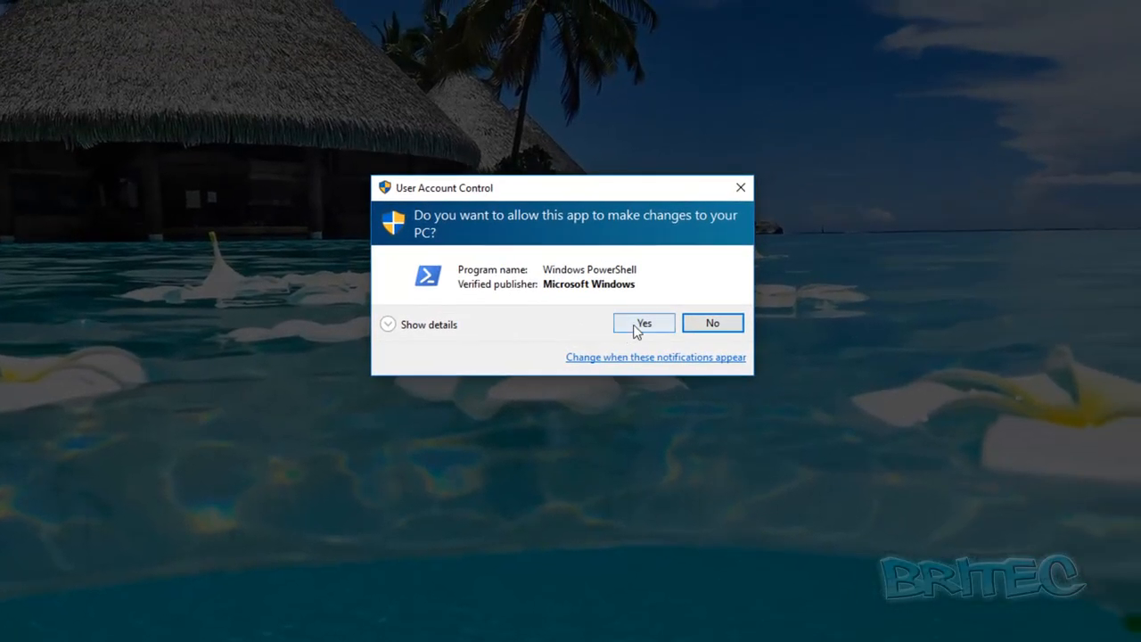
{"action": "left_click", "coordinate": [644, 323]}
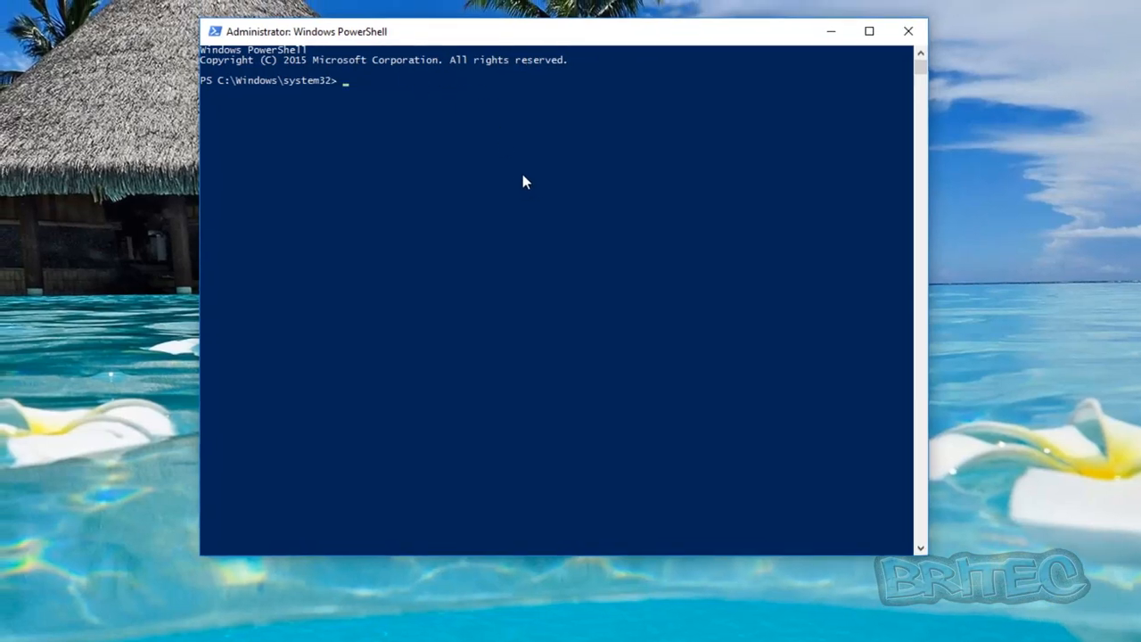
{"action": "mouse_move", "coordinate": [403, 244]}
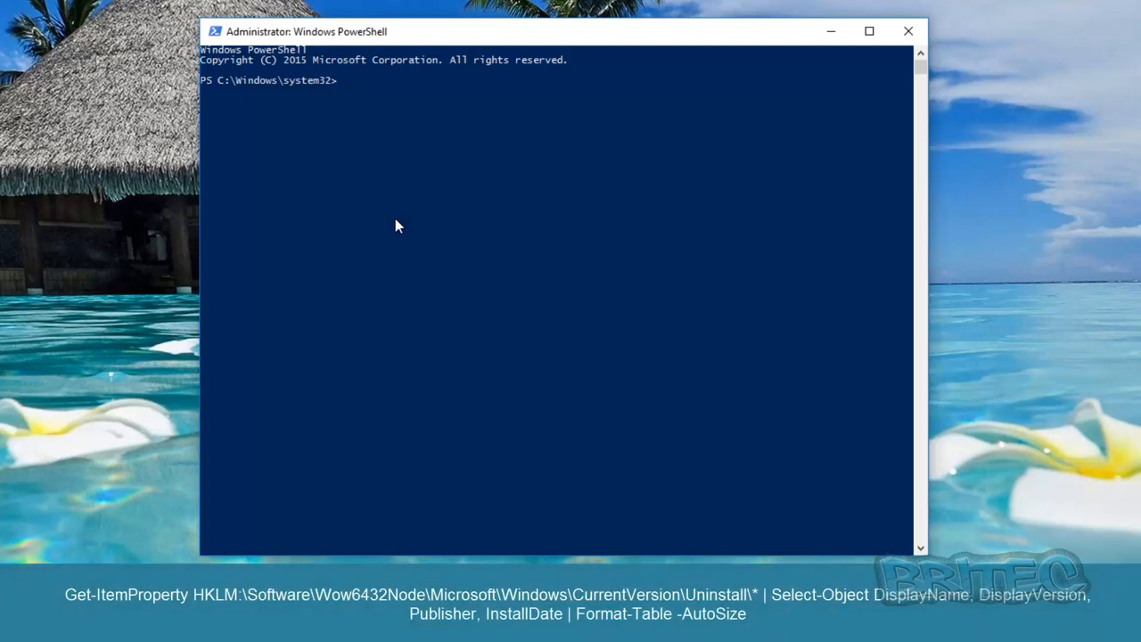
{"action": "mouse_move", "coordinate": [390, 221]}
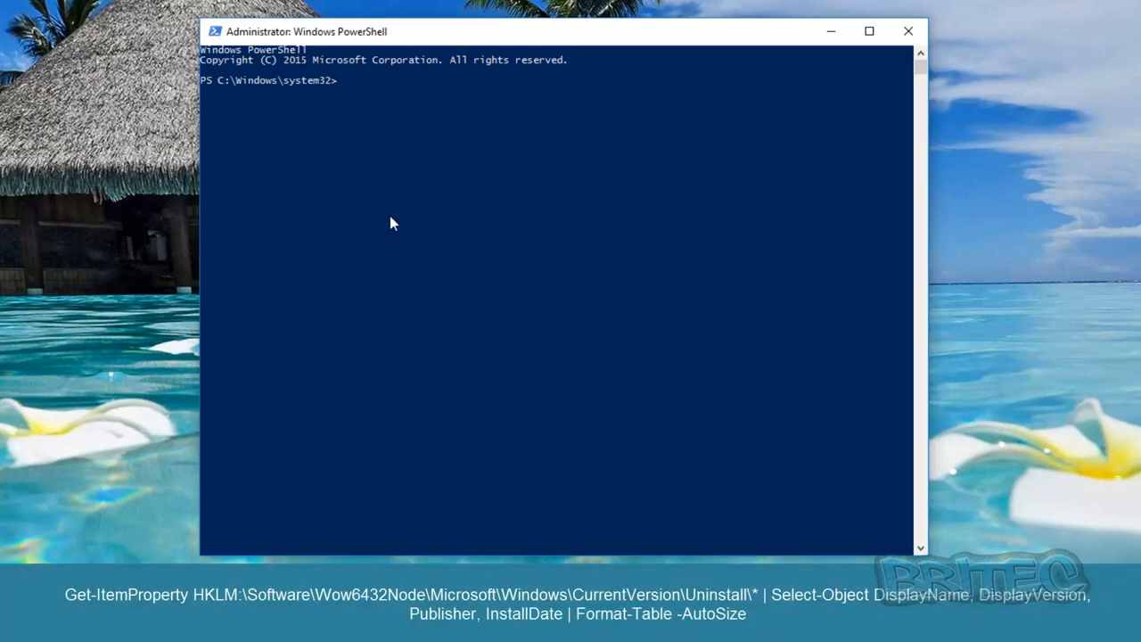
{"action": "mouse_move", "coordinate": [384, 126]}
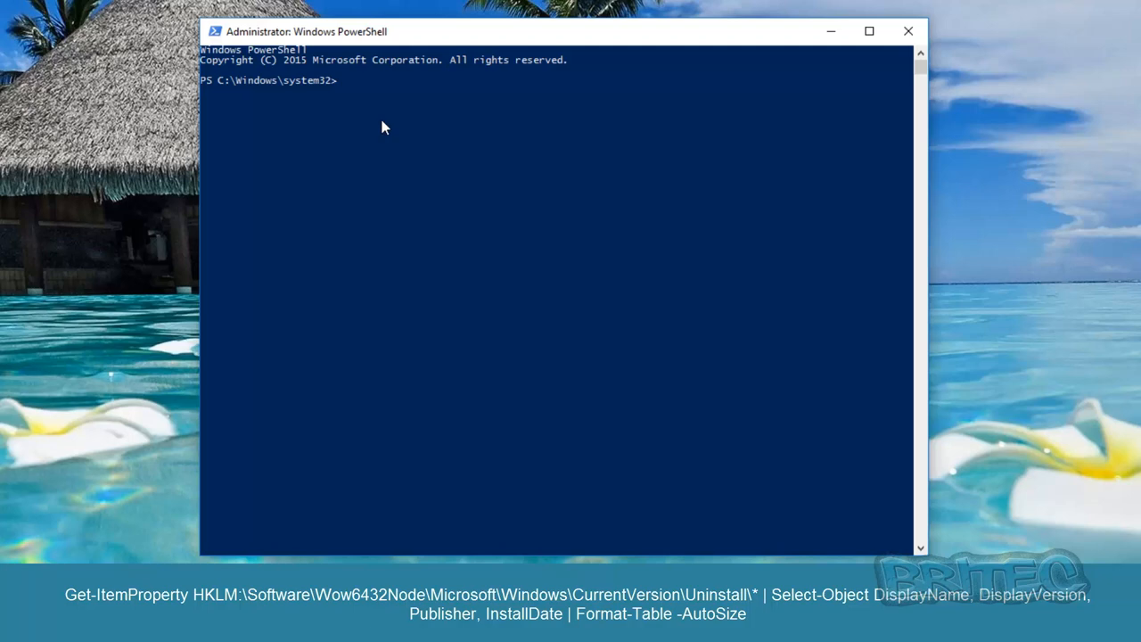
{"action": "mouse_move", "coordinate": [388, 116]}
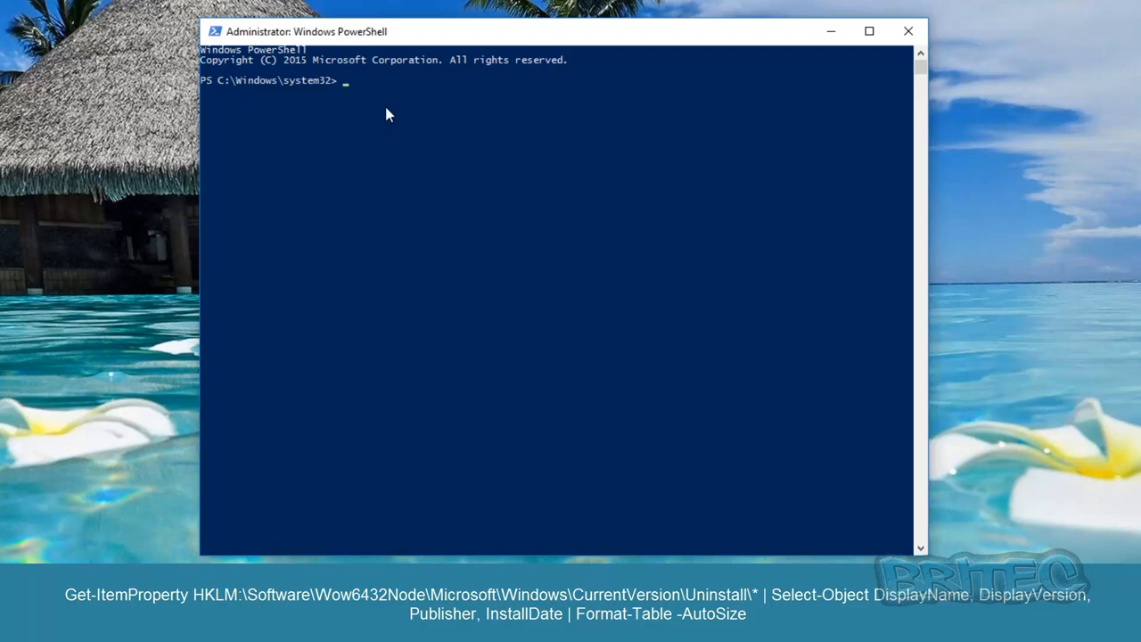
Step: Enter the Get-ItemProperty command reading the Wow6432Node Uninstall registry key for installed programs
{"action": "type", "text": "Get-ItemProperty HKLM:\\Software\\Wow6432Node\\Microsoft\\Windows\\CurrentVersion\\Uninstall\\* | Select-Object DisplayName, DisplayVersion, Publisher, InstallDate | Format-Table -AutoSize"}
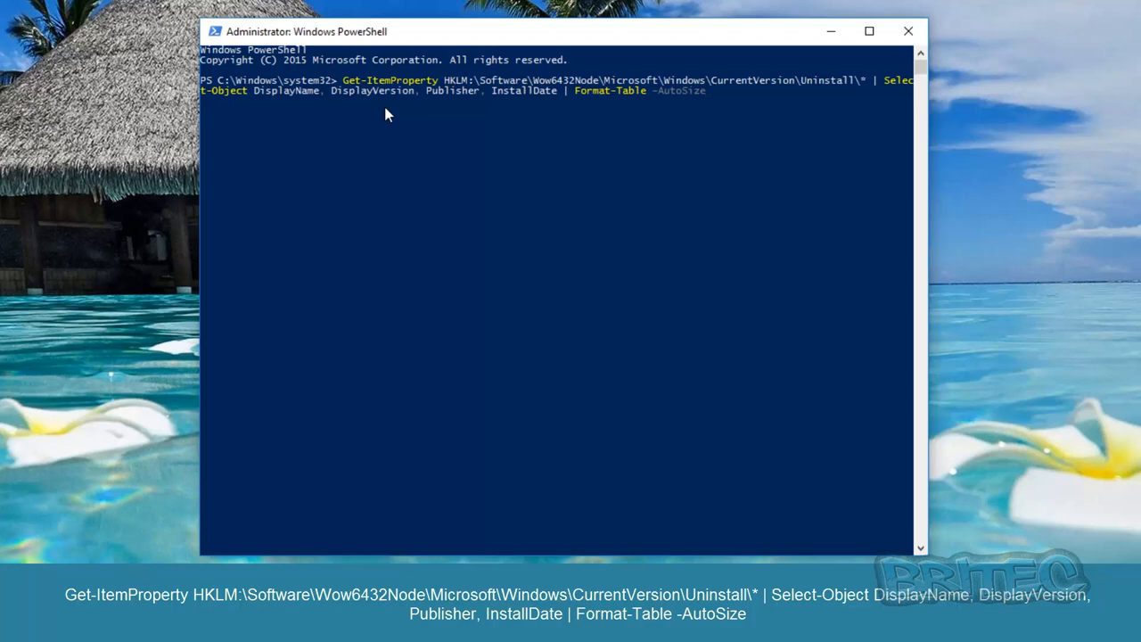
{"action": "mouse_move", "coordinate": [681, 107]}
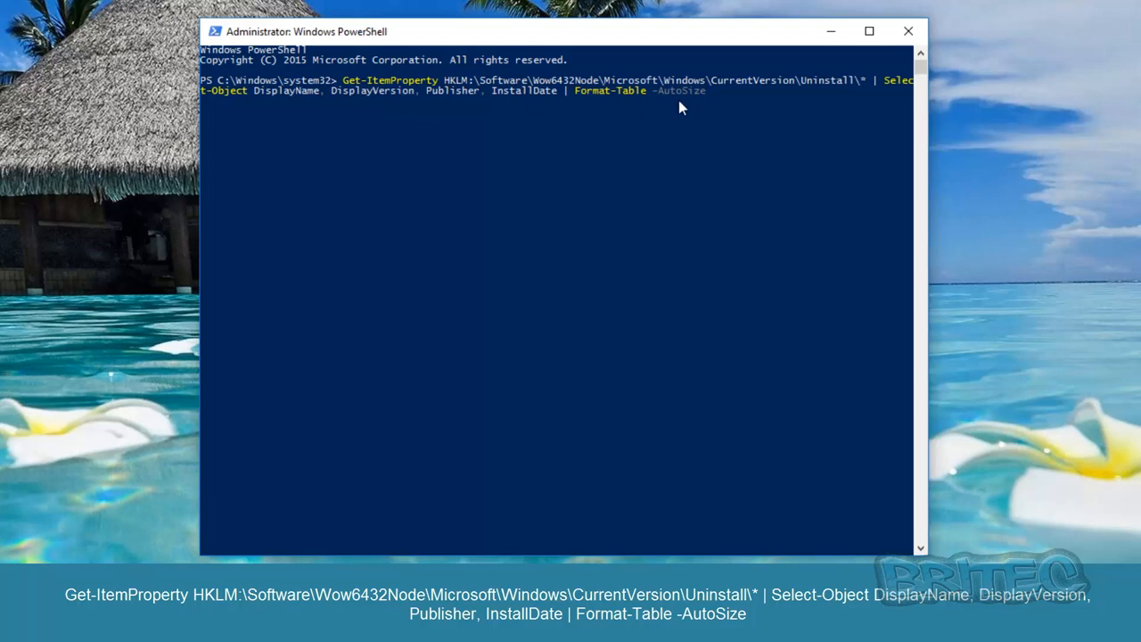
{"action": "mouse_move", "coordinate": [663, 102]}
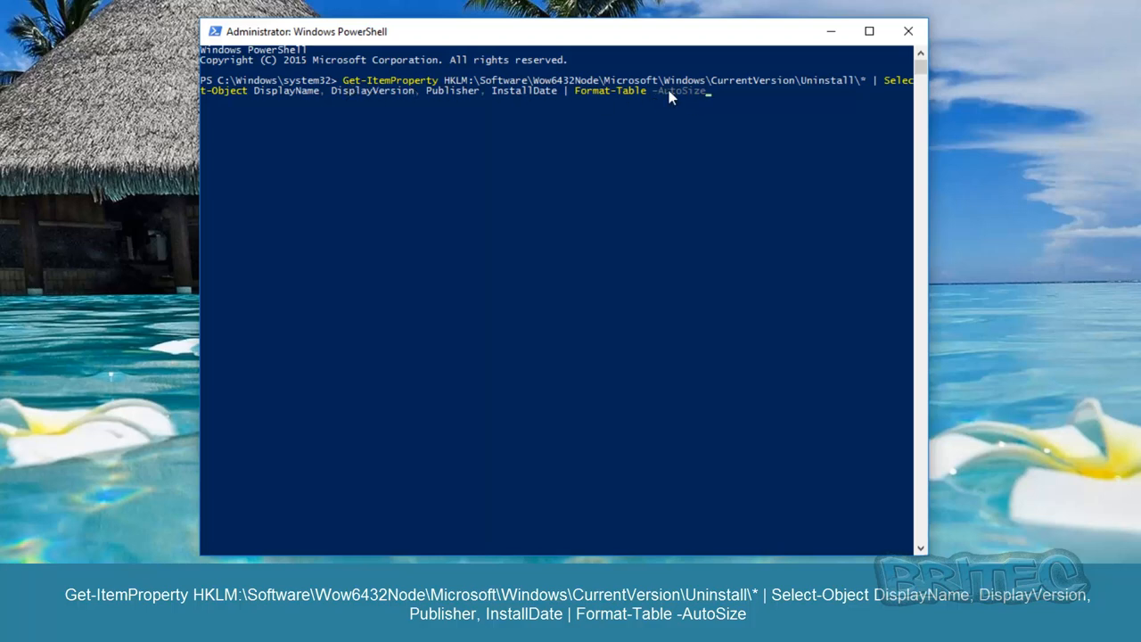
{"action": "mouse_move", "coordinate": [435, 261]}
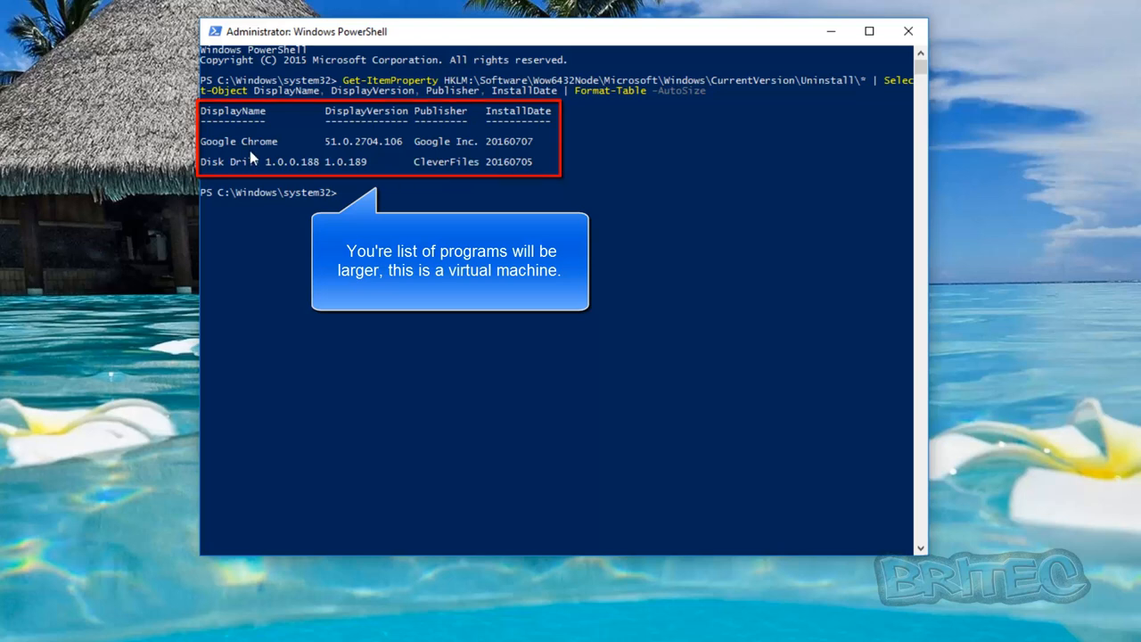
{"action": "mouse_move", "coordinate": [239, 406]}
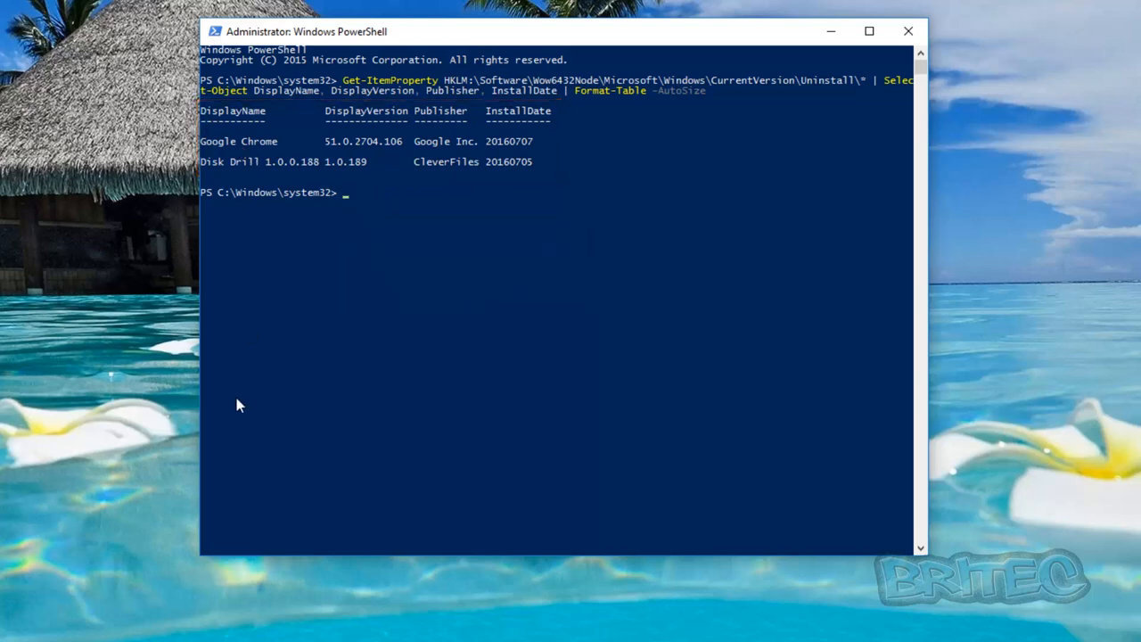
{"action": "mouse_move", "coordinate": [250, 380]}
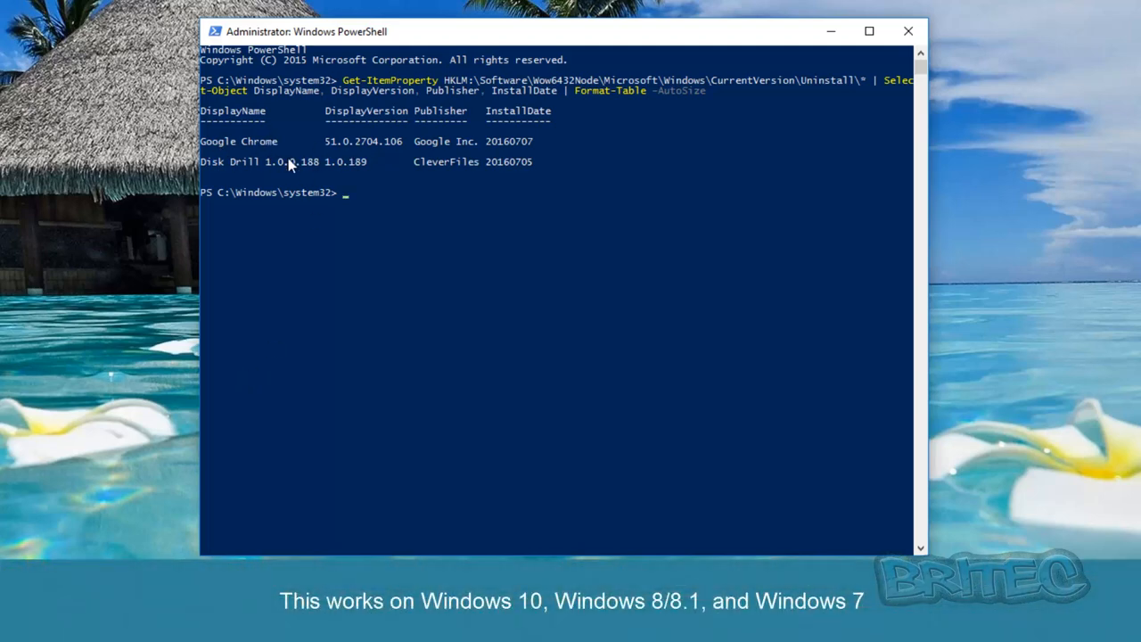
{"action": "mouse_move", "coordinate": [806, 93]}
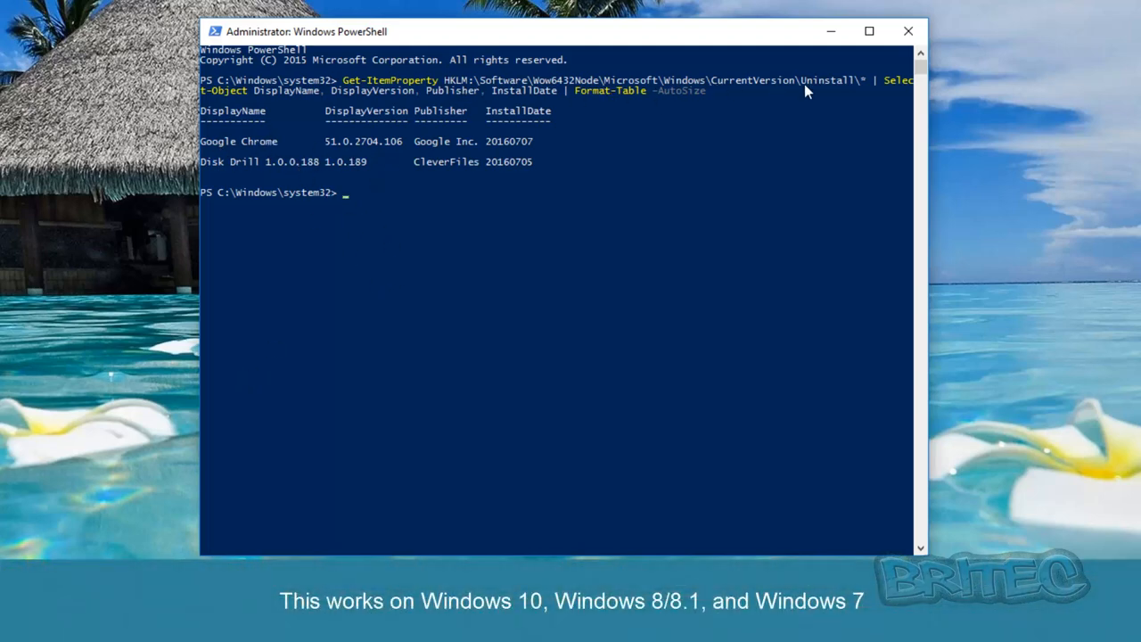
{"action": "mouse_move", "coordinate": [364, 206]}
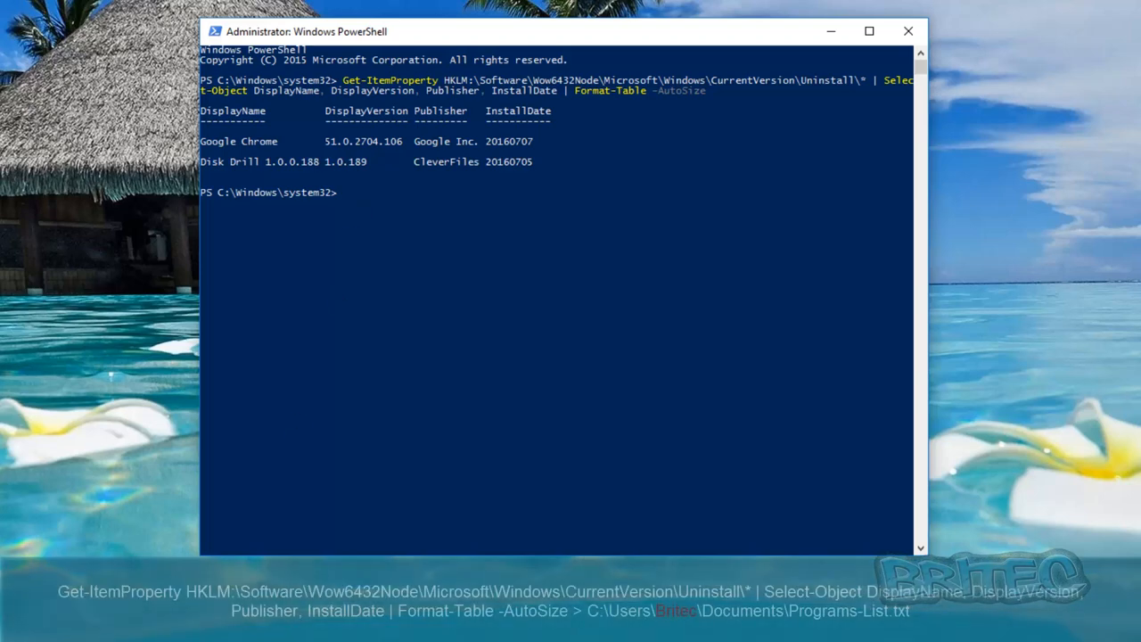
{"action": "mouse_move", "coordinate": [449, 485]}
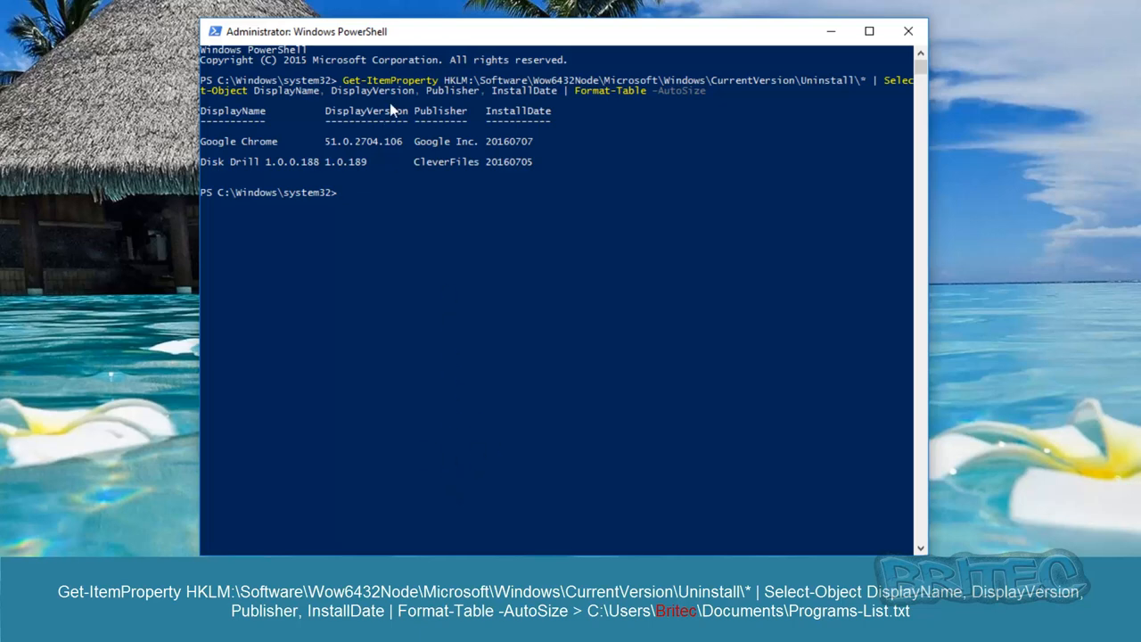
{"action": "mouse_move", "coordinate": [710, 105]}
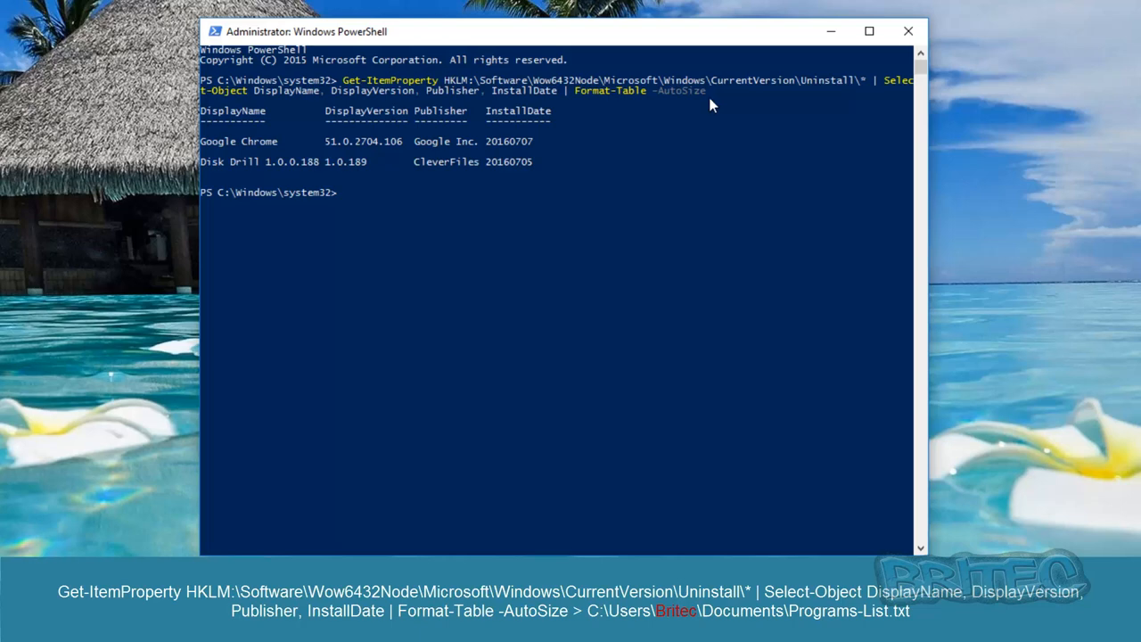
{"action": "mouse_move", "coordinate": [723, 102]}
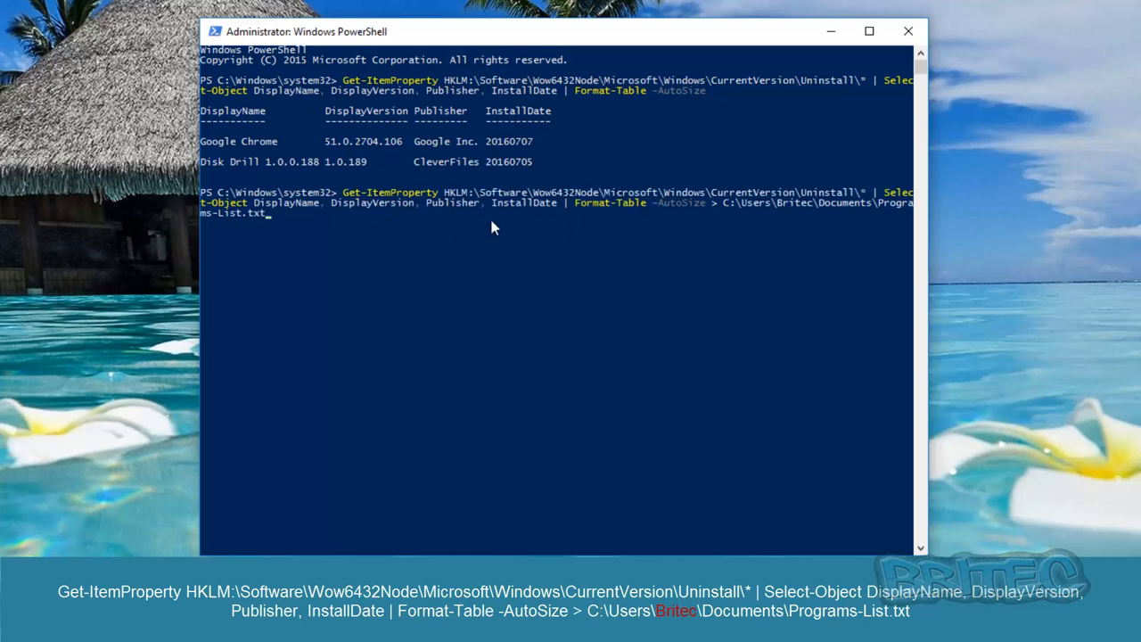
{"action": "mouse_move", "coordinate": [667, 210]}
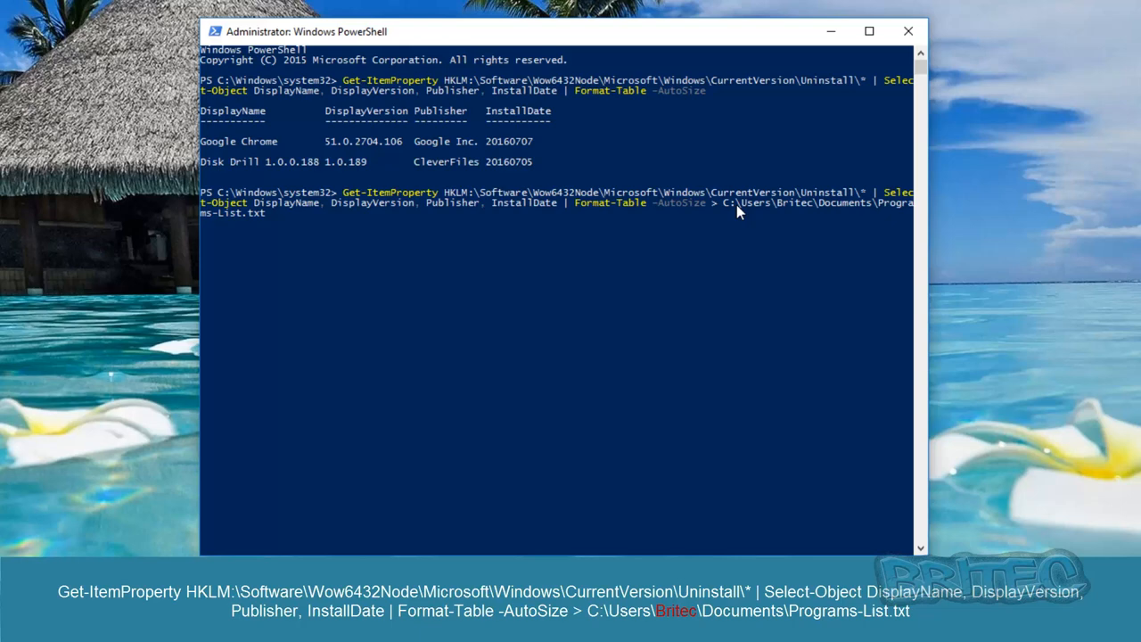
{"action": "mouse_move", "coordinate": [745, 213]}
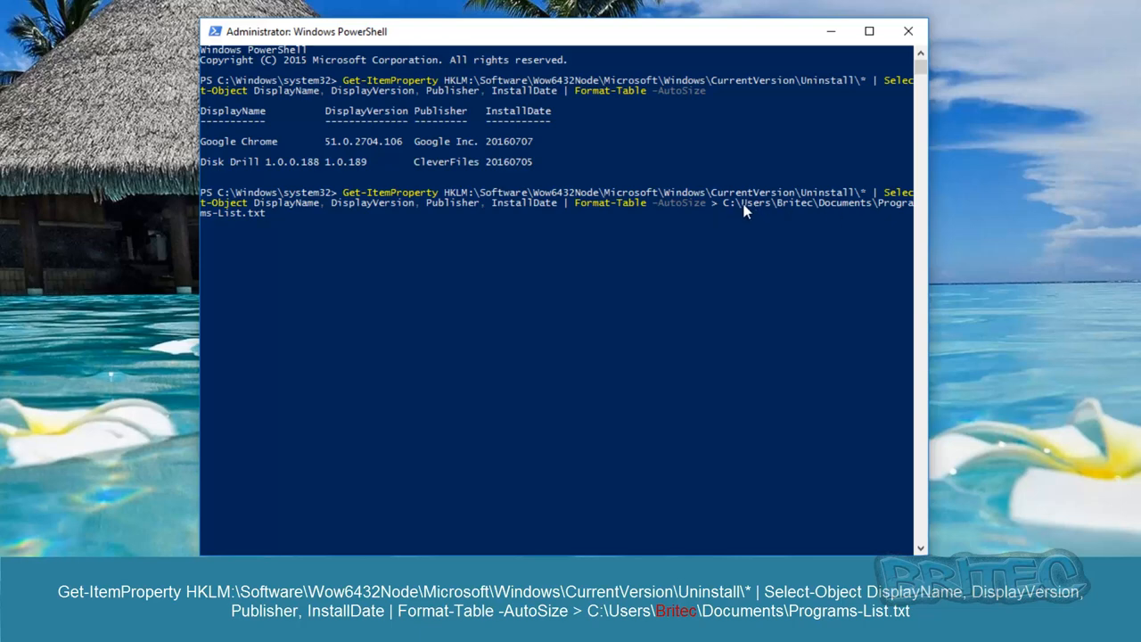
{"action": "mouse_move", "coordinate": [796, 214]}
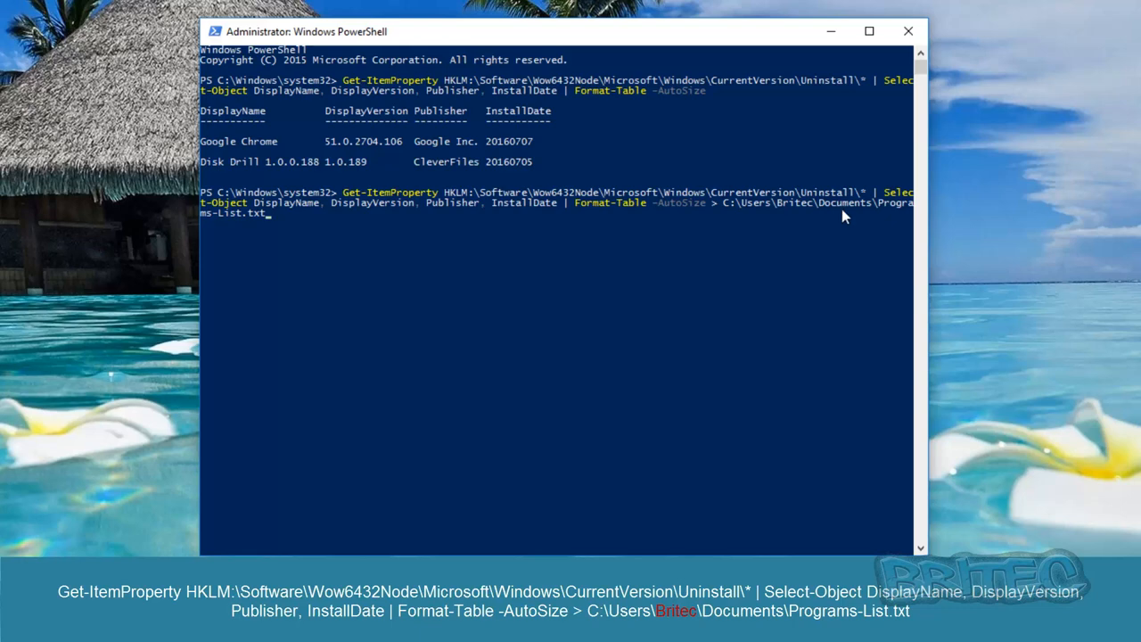
{"action": "mouse_move", "coordinate": [877, 210]}
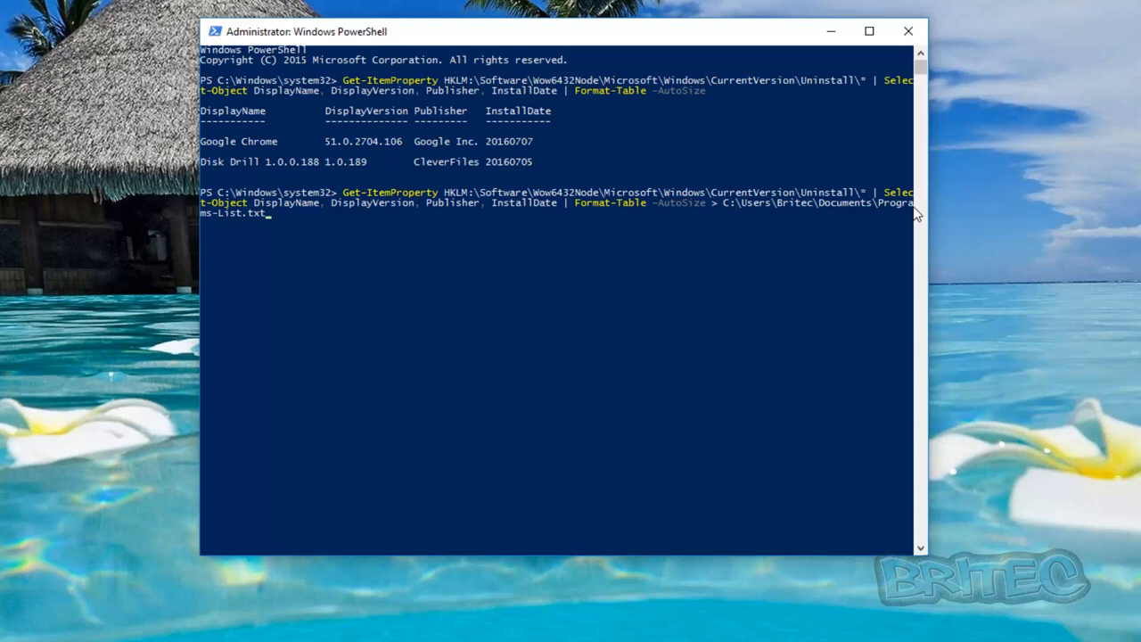
{"action": "mouse_move", "coordinate": [299, 282]}
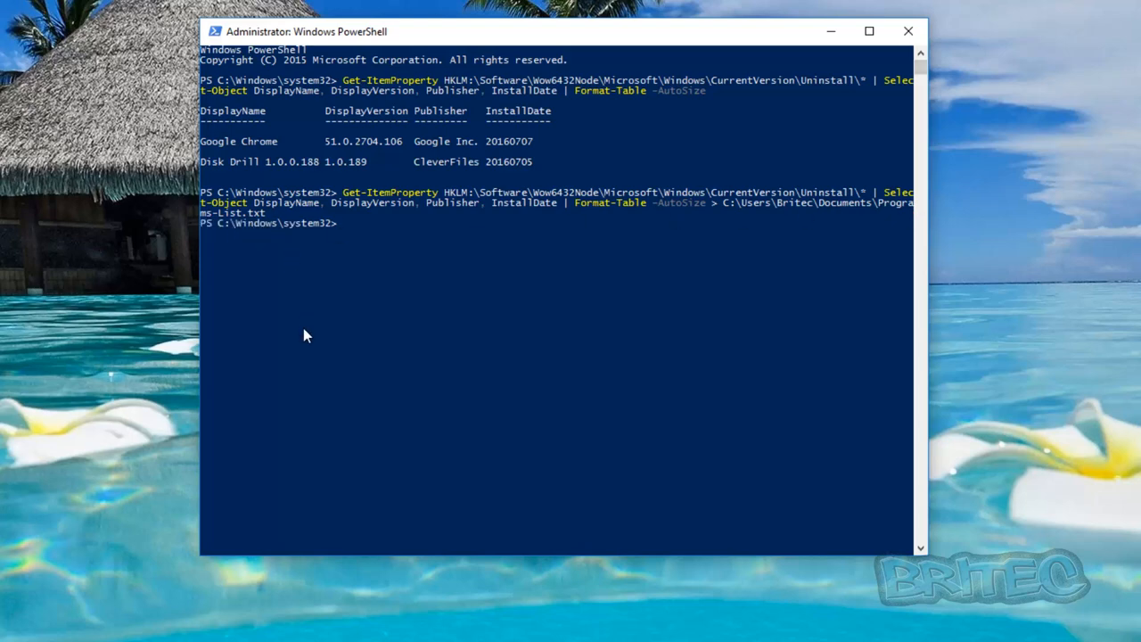
{"action": "mouse_move", "coordinate": [789, 160]}
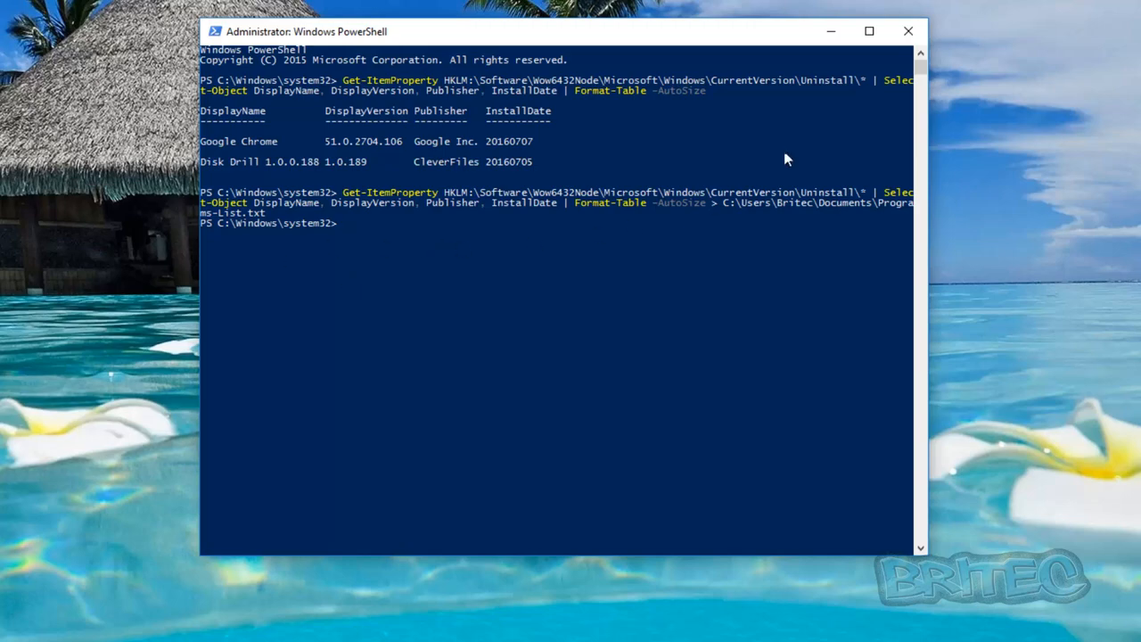
{"action": "mouse_move", "coordinate": [895, 44]}
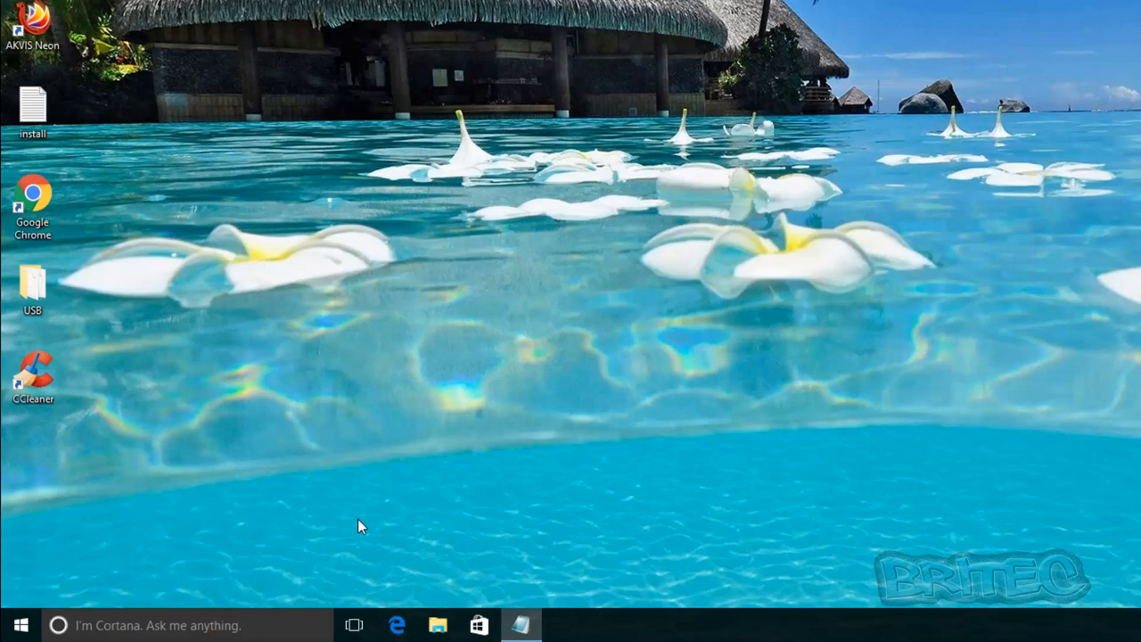
Step: Browse to Documents, view Programs-List.txt in Notepad, then close the folder window
{"action": "left_click", "coordinate": [435, 624]}
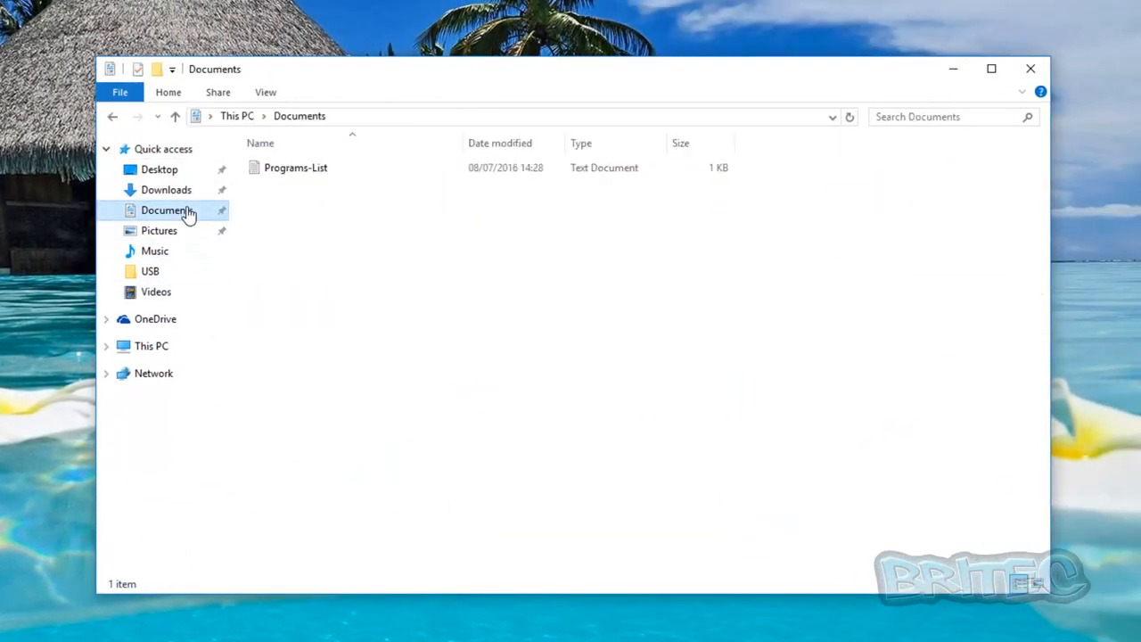
{"action": "left_click", "coordinate": [296, 168]}
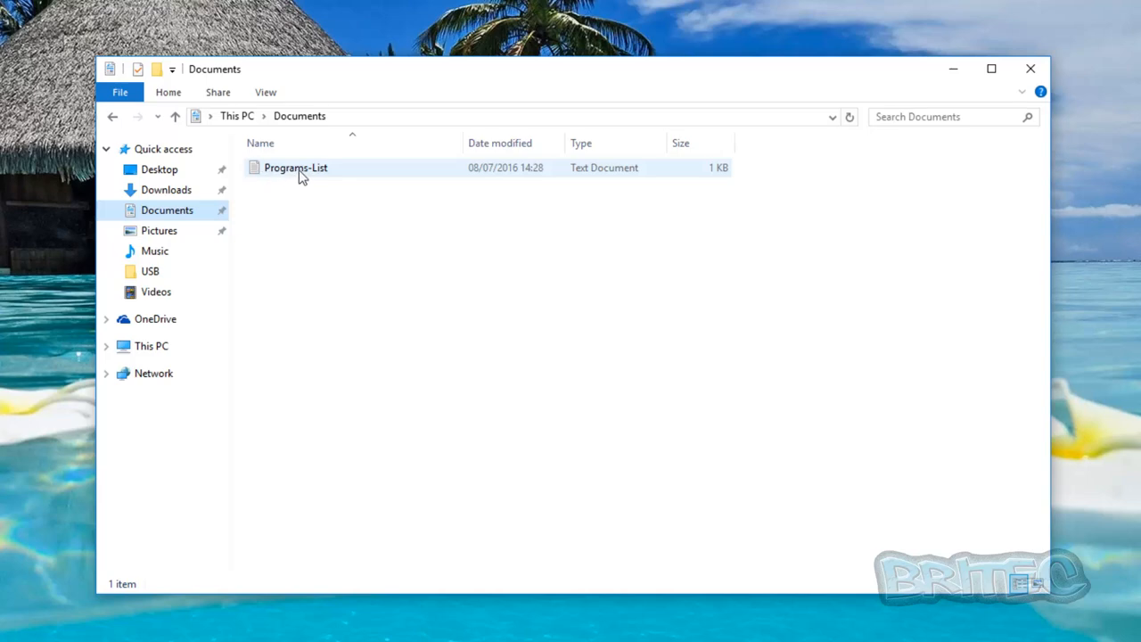
{"action": "double_click", "coordinate": [296, 168]}
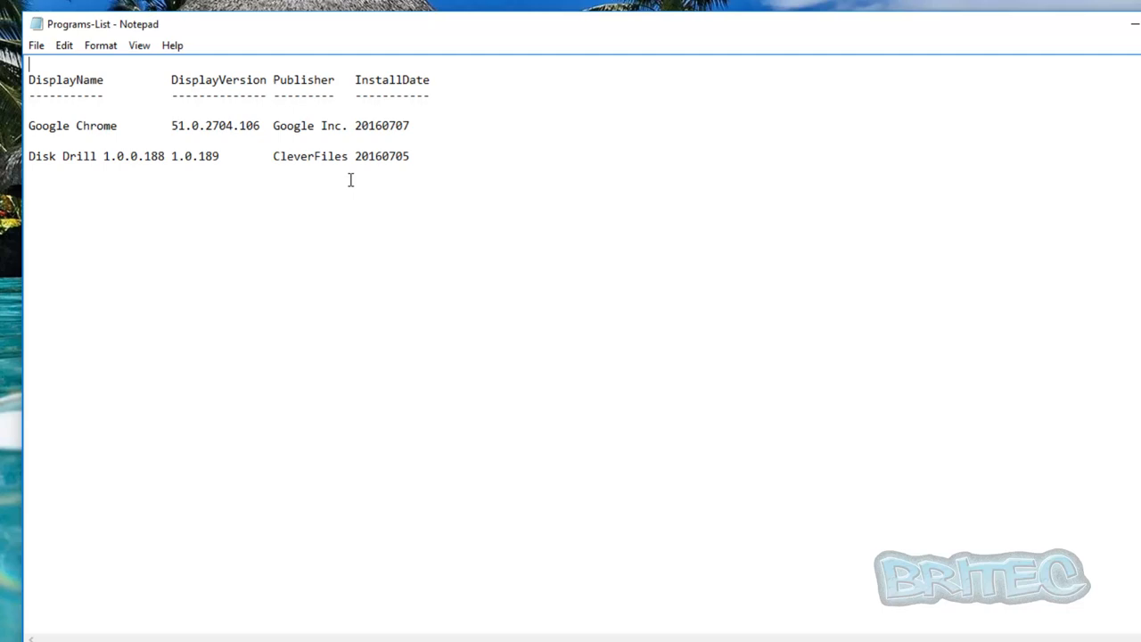
{"action": "mouse_move", "coordinate": [104, 537]}
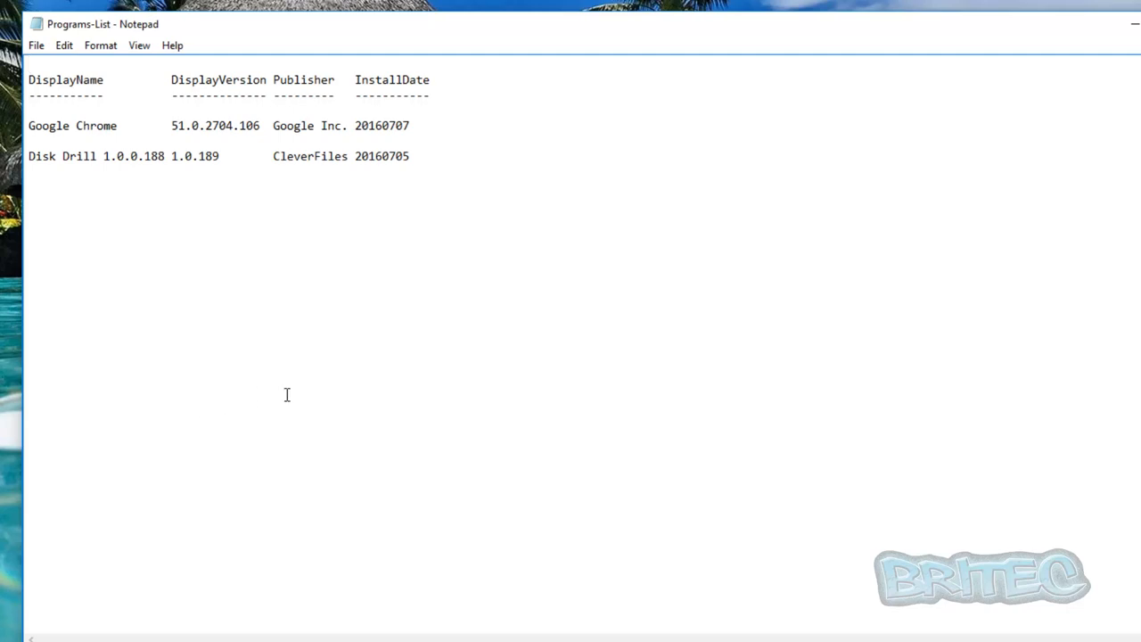
{"action": "mouse_move", "coordinate": [286, 400]}
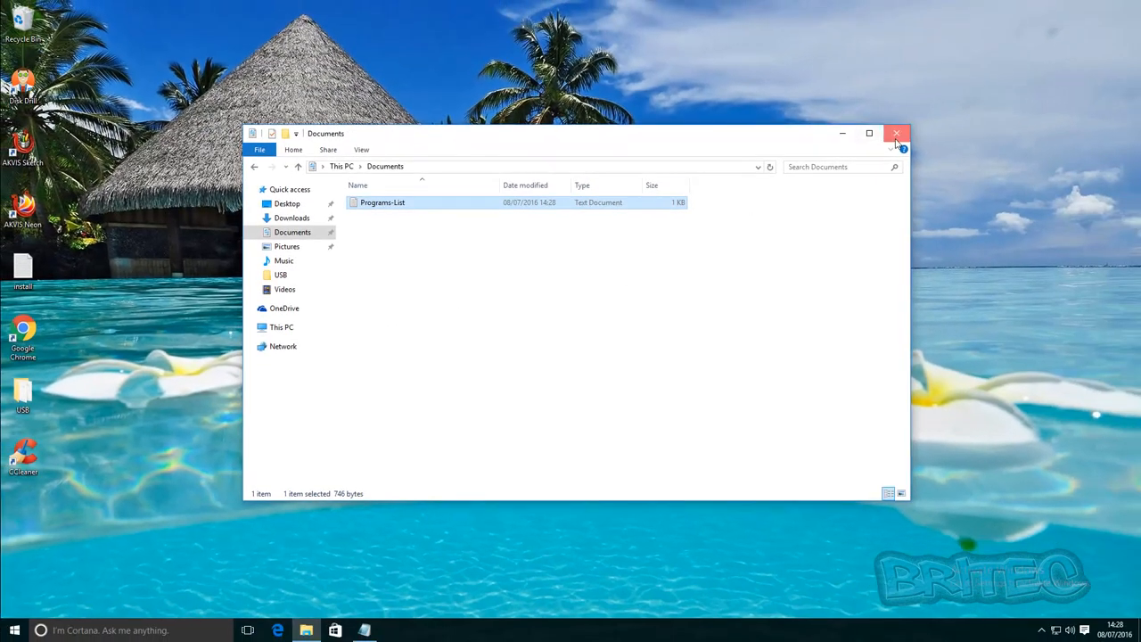
{"action": "left_click", "coordinate": [897, 132]}
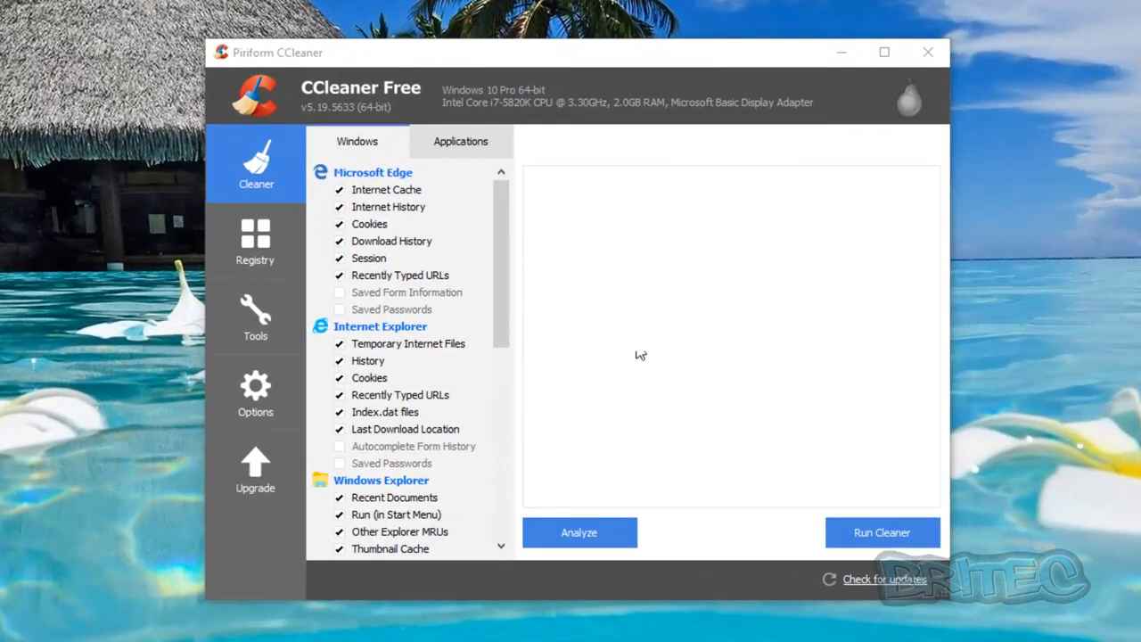
{"action": "mouse_move", "coordinate": [257, 317]}
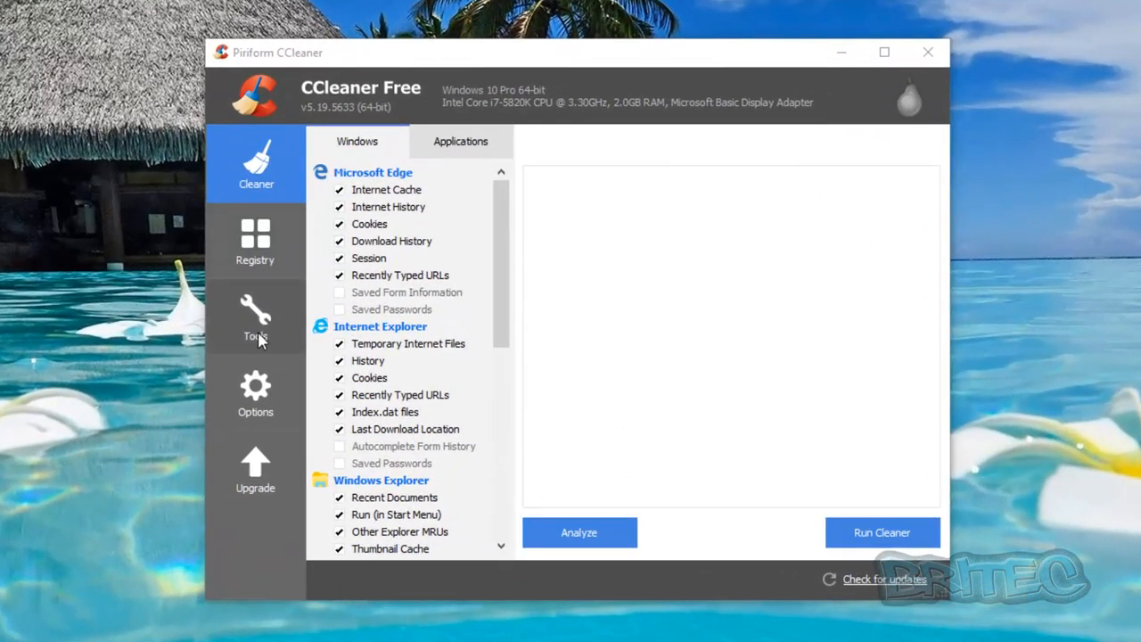
Step: Show the Uninstall program list under Tools and scroll through it from 3D Builder to Xbox
{"action": "left_click", "coordinate": [257, 317]}
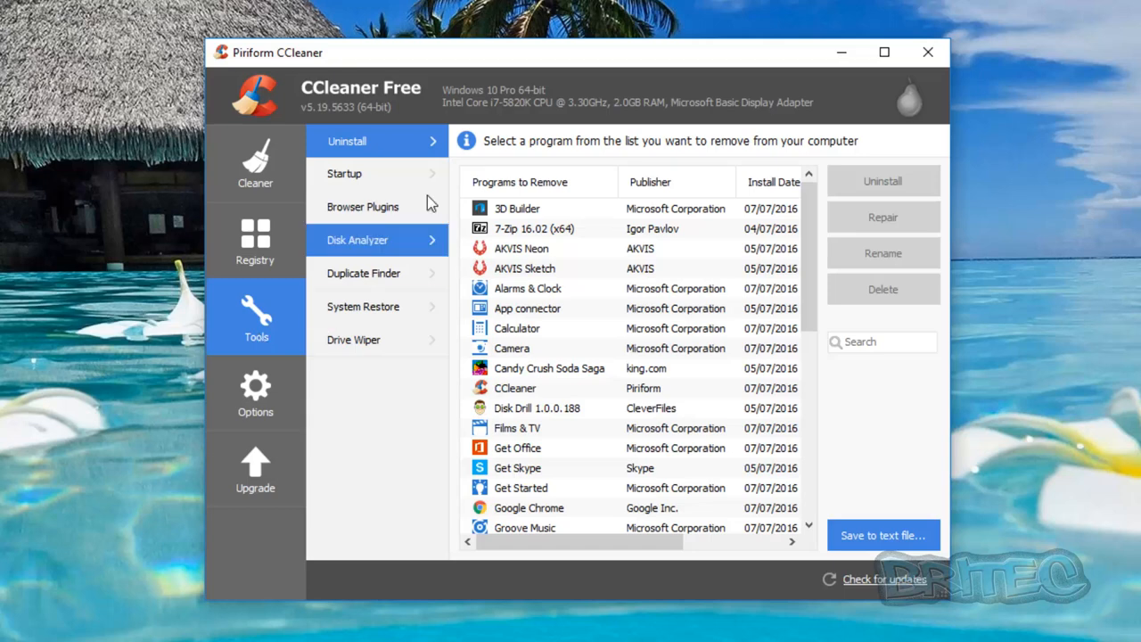
{"action": "left_click", "coordinate": [348, 141]}
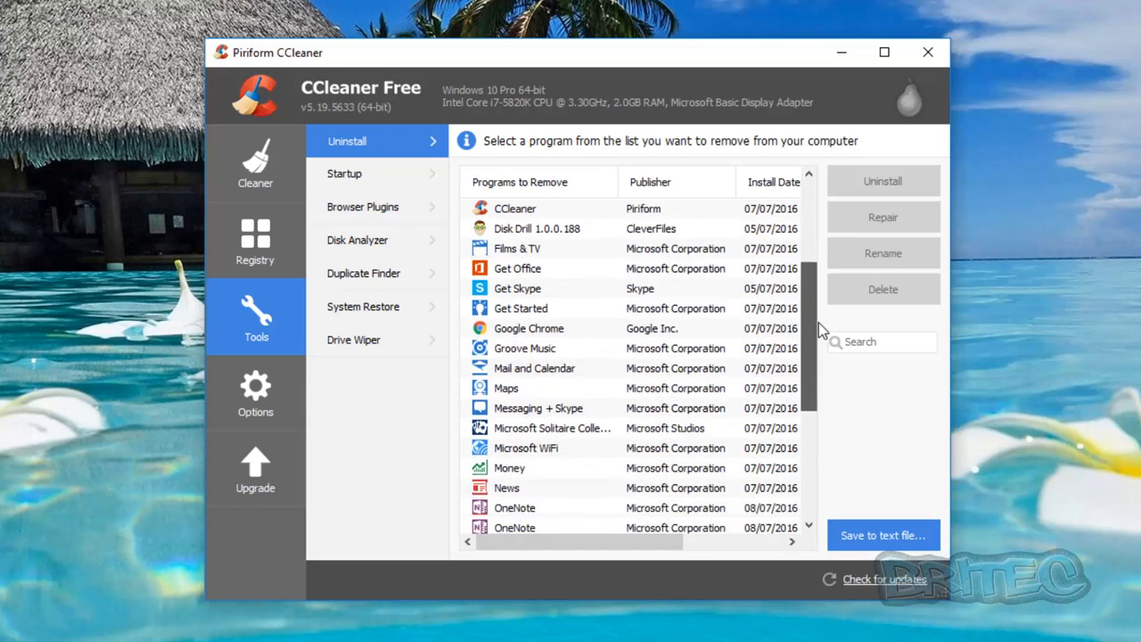
{"action": "scroll", "scroll_direction": "down", "scroll_amount": 3}
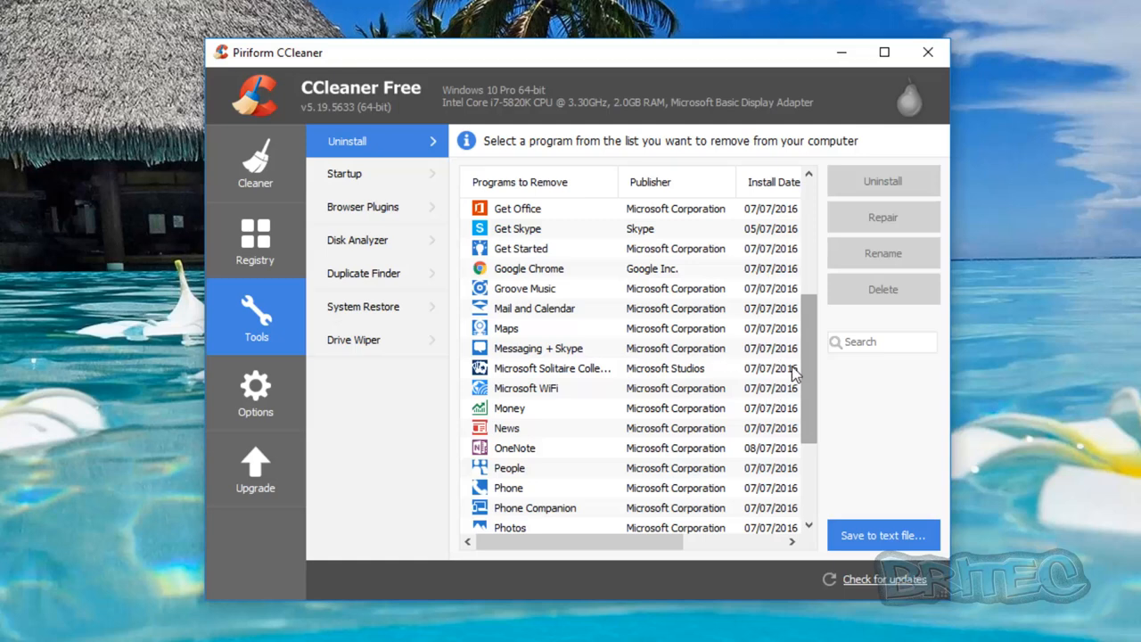
{"action": "scroll", "scroll_direction": "down", "scroll_amount": 3}
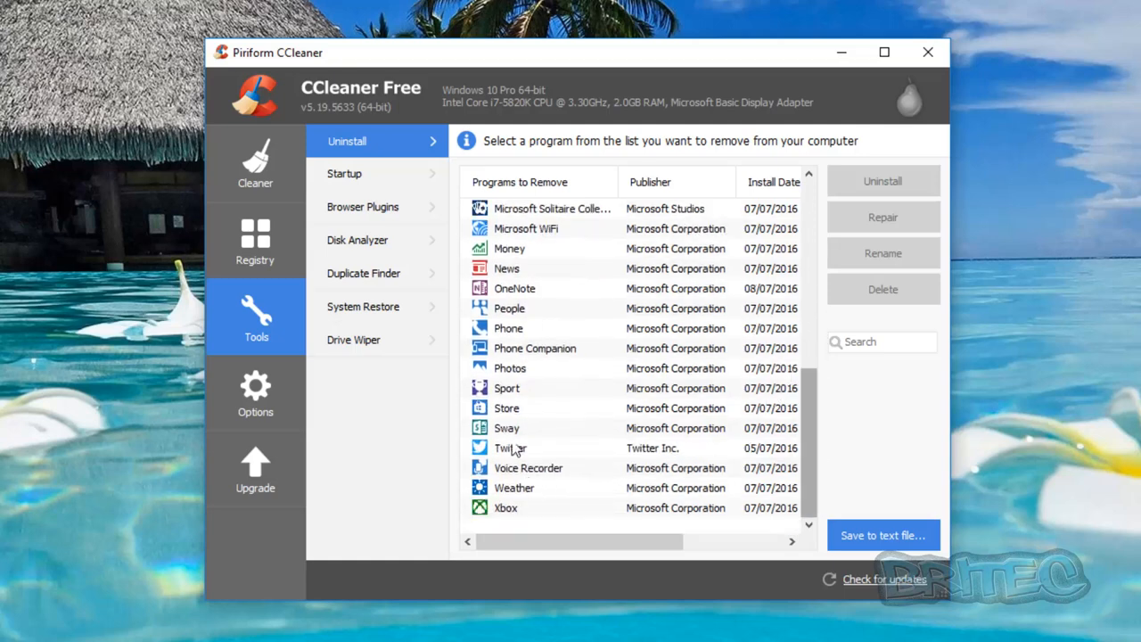
{"action": "mouse_move", "coordinate": [837, 474]}
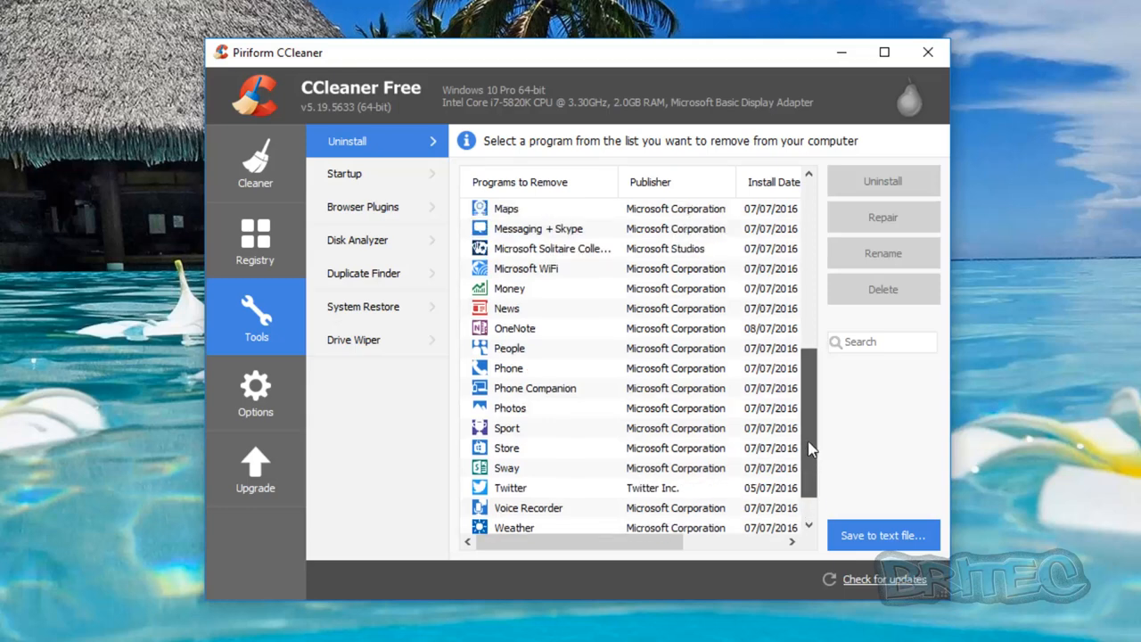
{"action": "scroll", "scroll_direction": "up", "scroll_amount": 3}
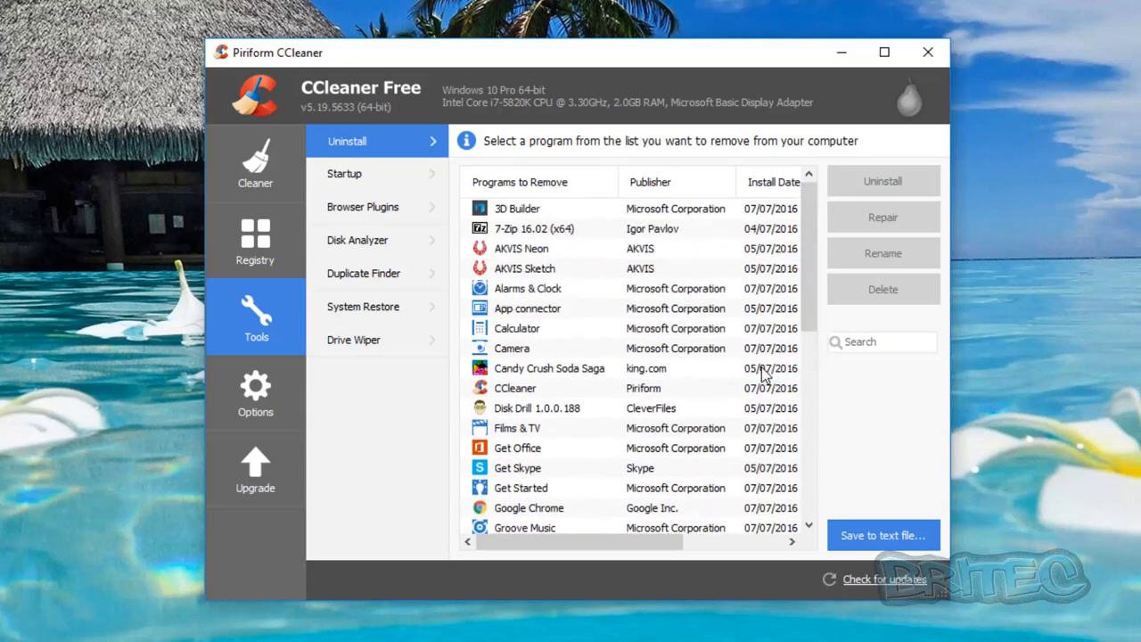
{"action": "mouse_move", "coordinate": [506, 346]}
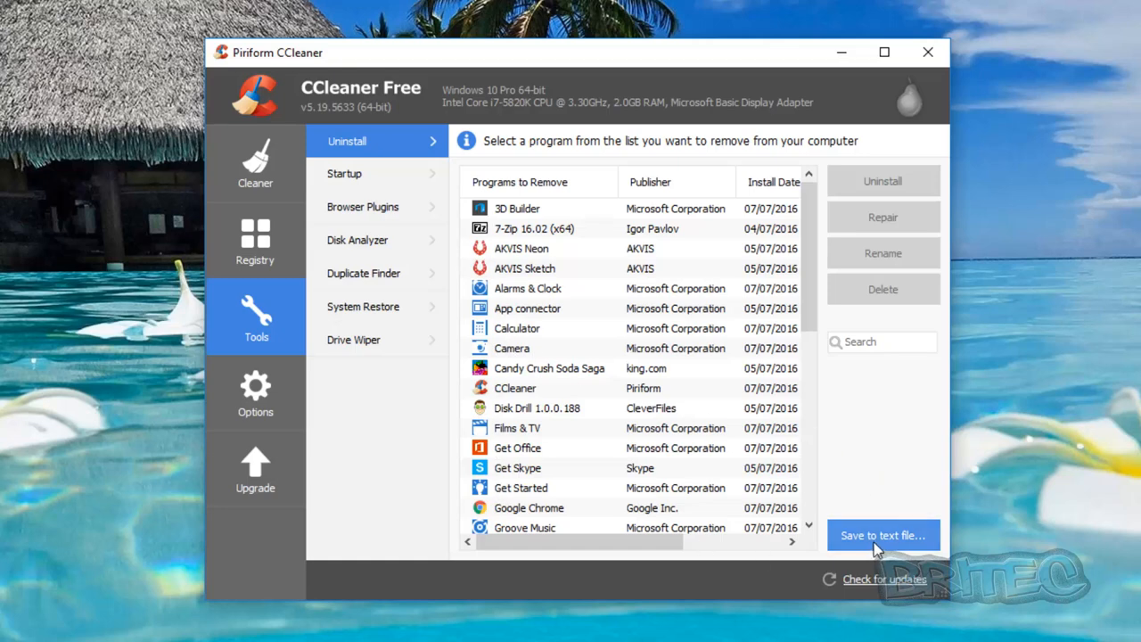
Step: Export the program list to a text file named install in Documents
{"action": "left_click", "coordinate": [882, 535]}
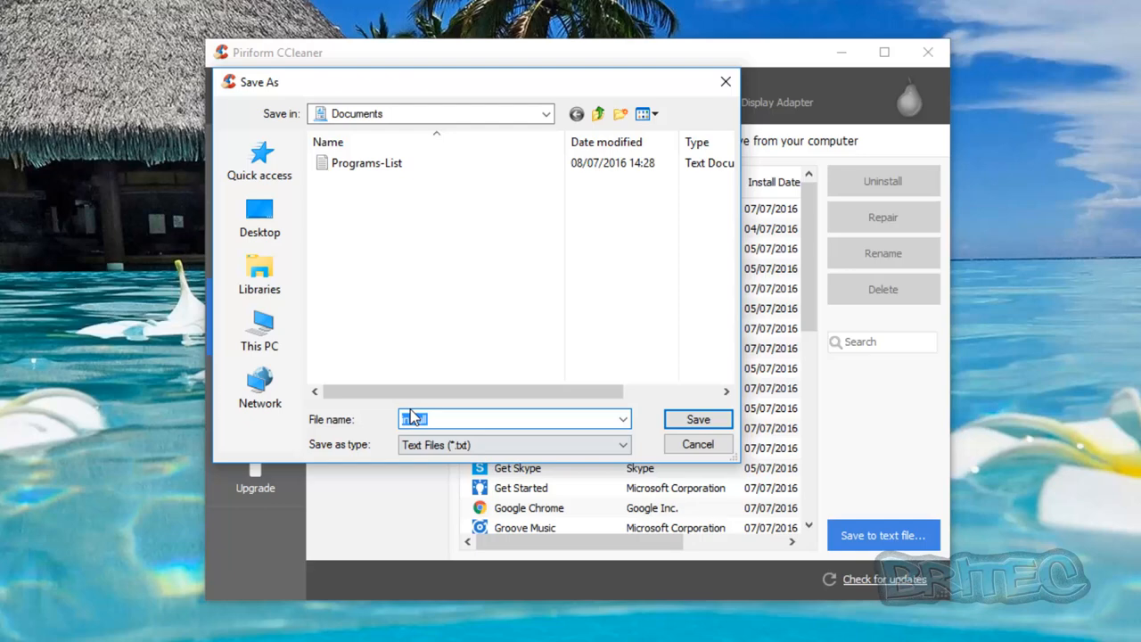
{"action": "type", "text": "install"}
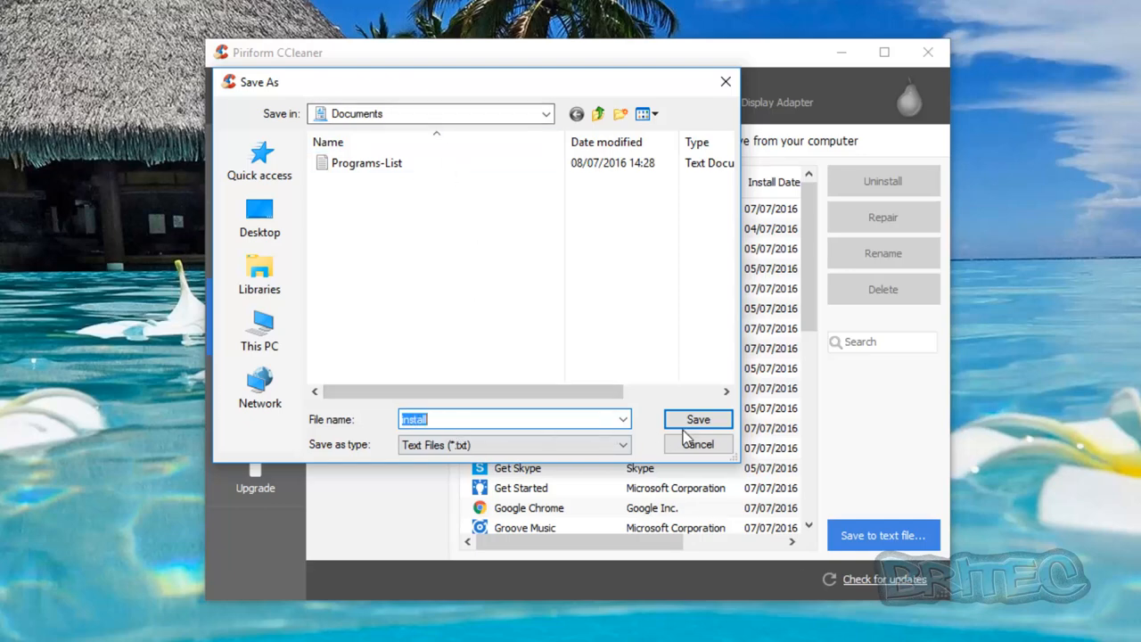
{"action": "left_click", "coordinate": [700, 419]}
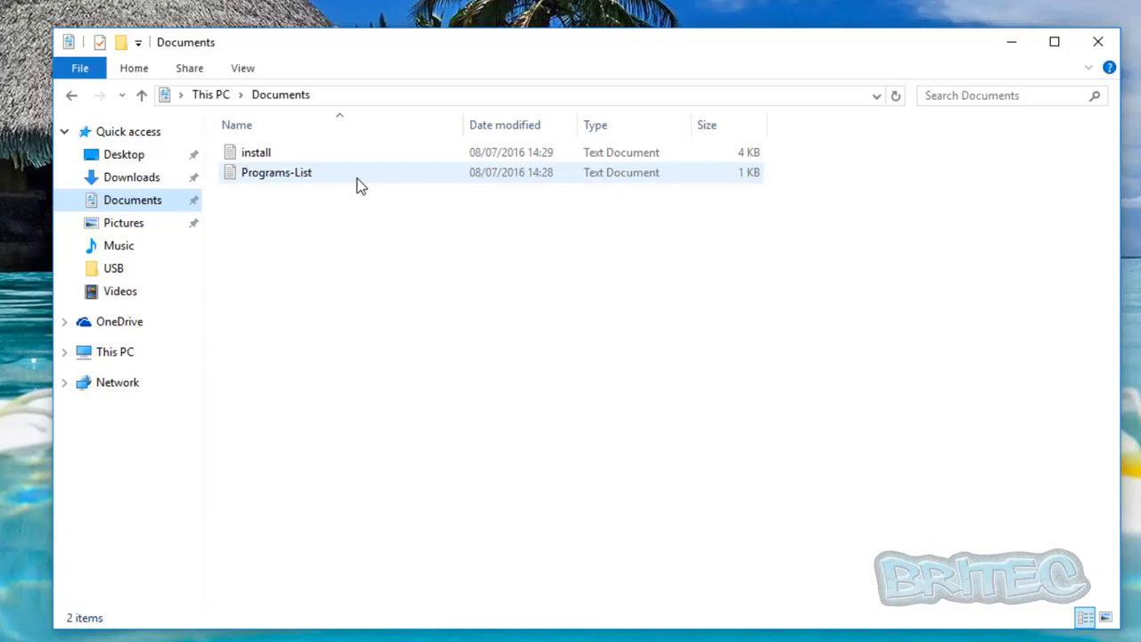
Step: View install.txt from Documents in Notepad, briefly highlighting the entries from OneNote to Xbox
{"action": "left_click", "coordinate": [257, 152]}
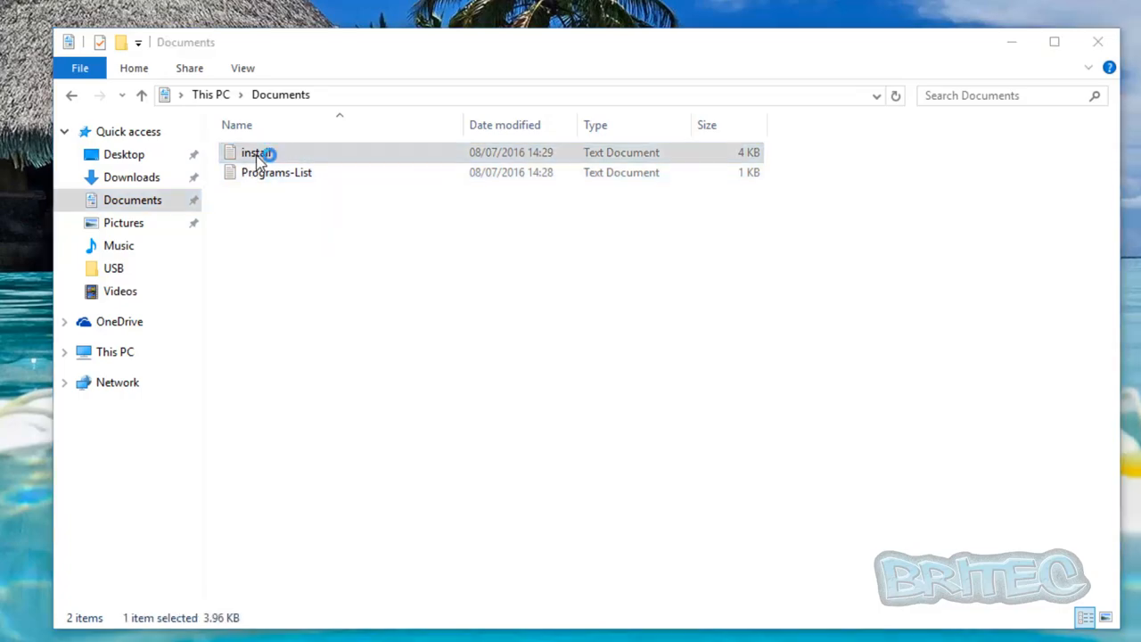
{"action": "double_click", "coordinate": [256, 153]}
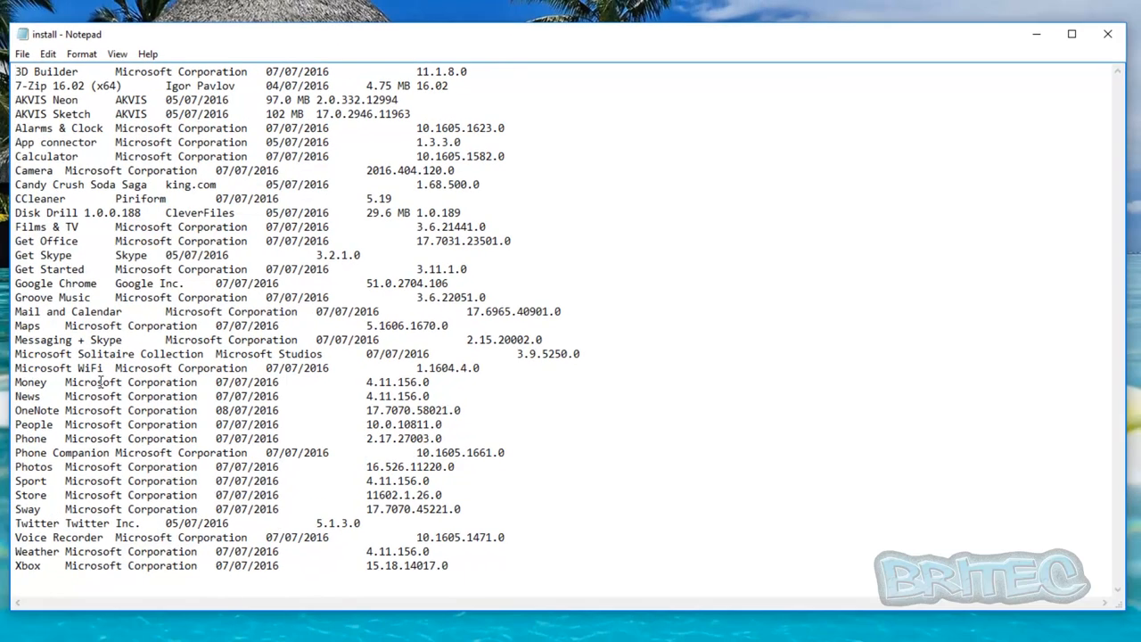
{"action": "mouse_move", "coordinate": [42, 493]}
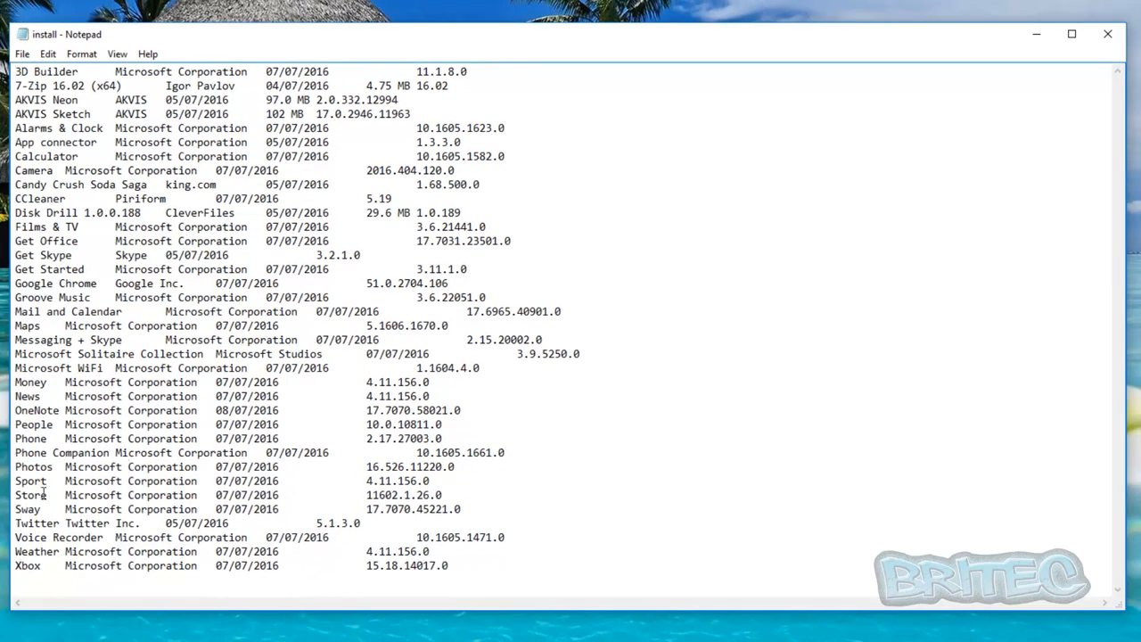
{"action": "left_click_drag", "start_coordinate": [15, 367], "coordinate": [449, 565]}
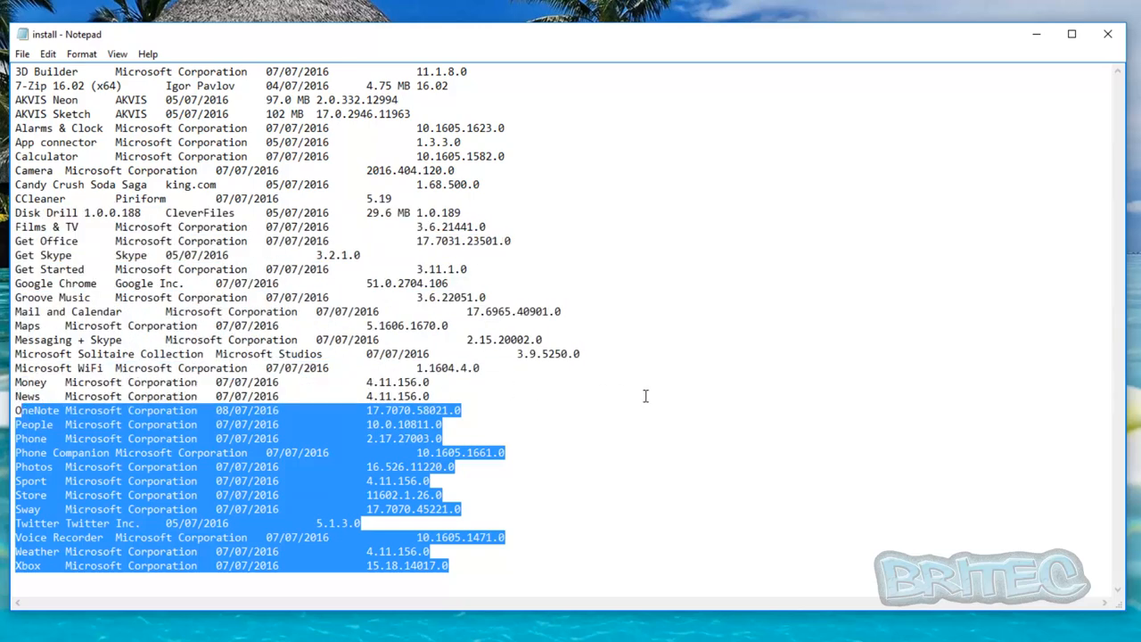
{"action": "left_click", "coordinate": [638, 208]}
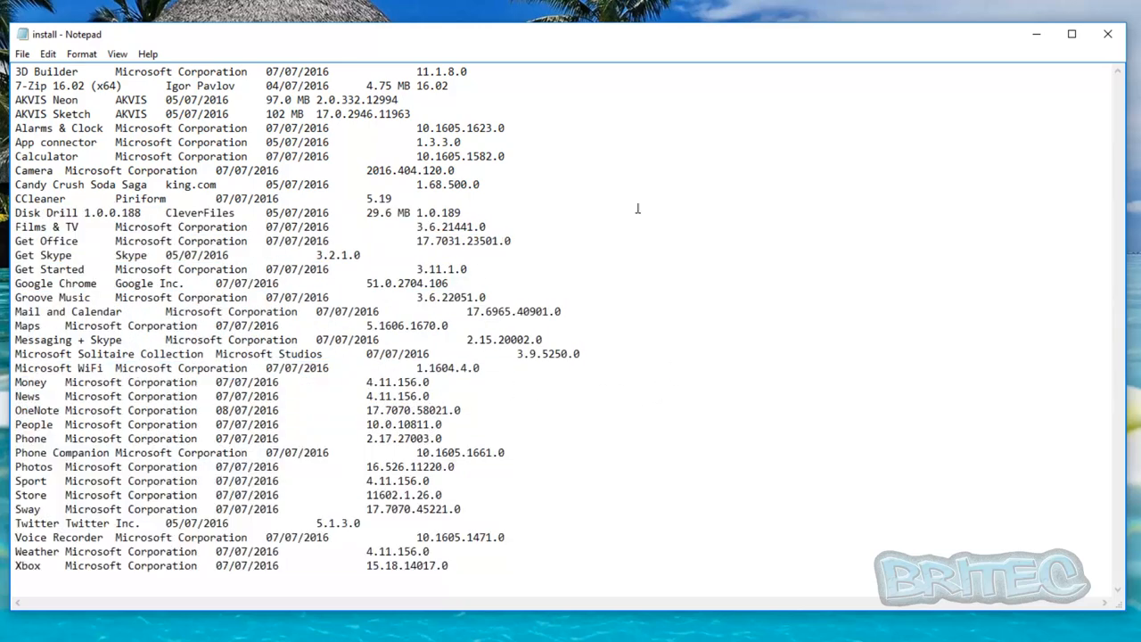
{"action": "mouse_move", "coordinate": [975, 146]}
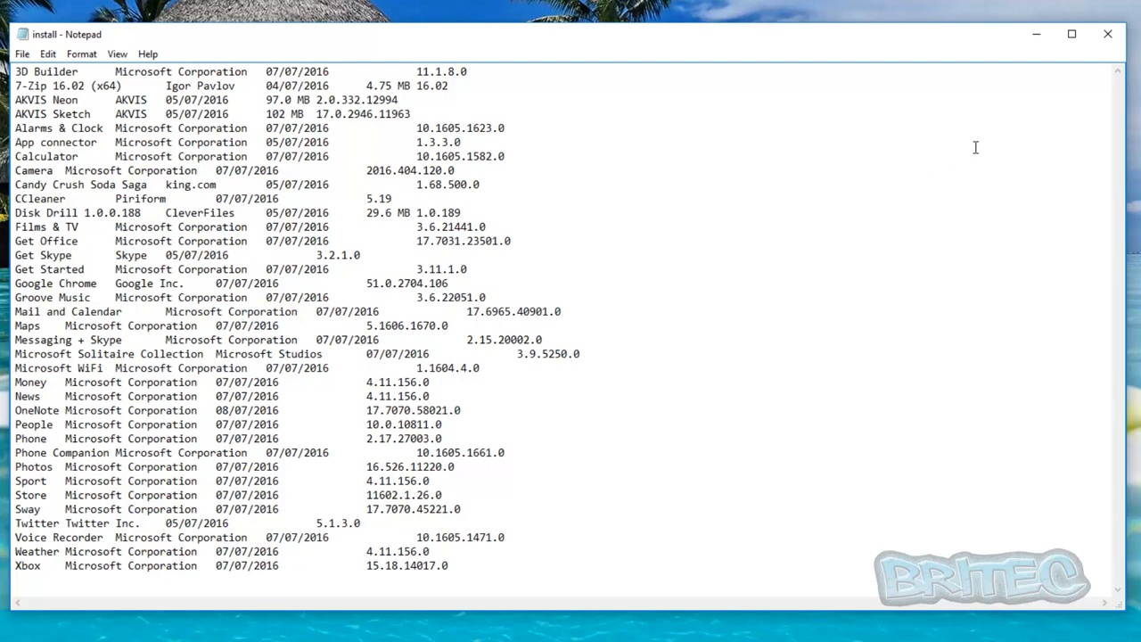